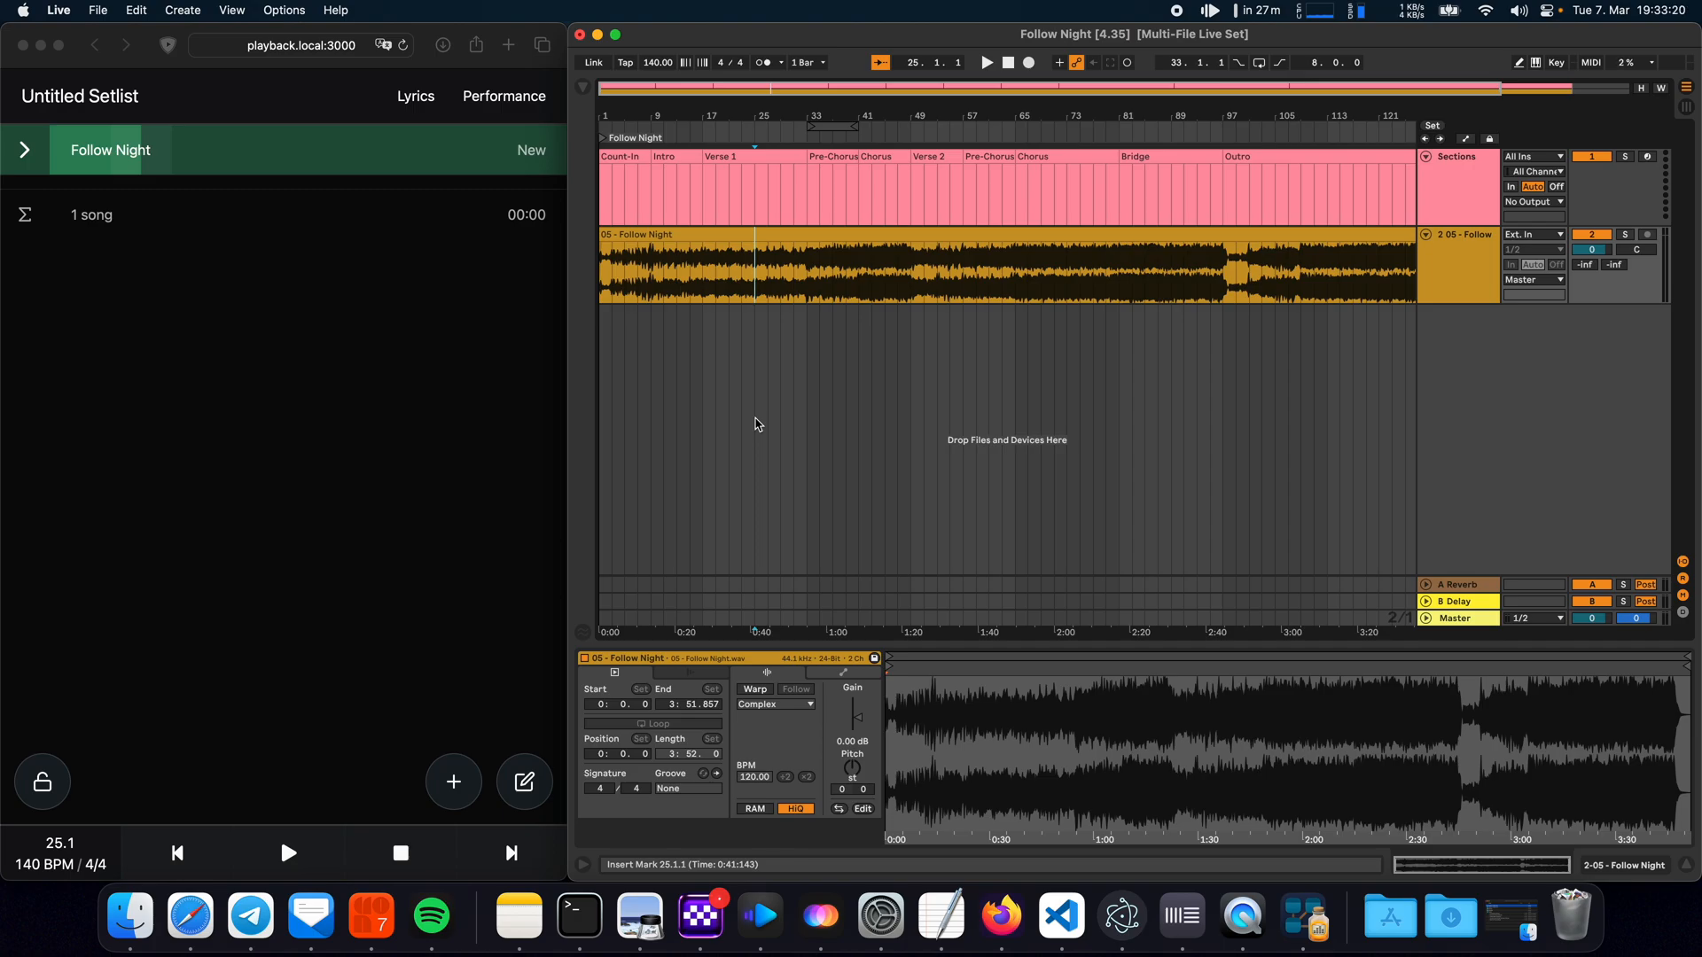
Reach AbleSet's settings from its menu bar status panel.
left_click(1208, 11)
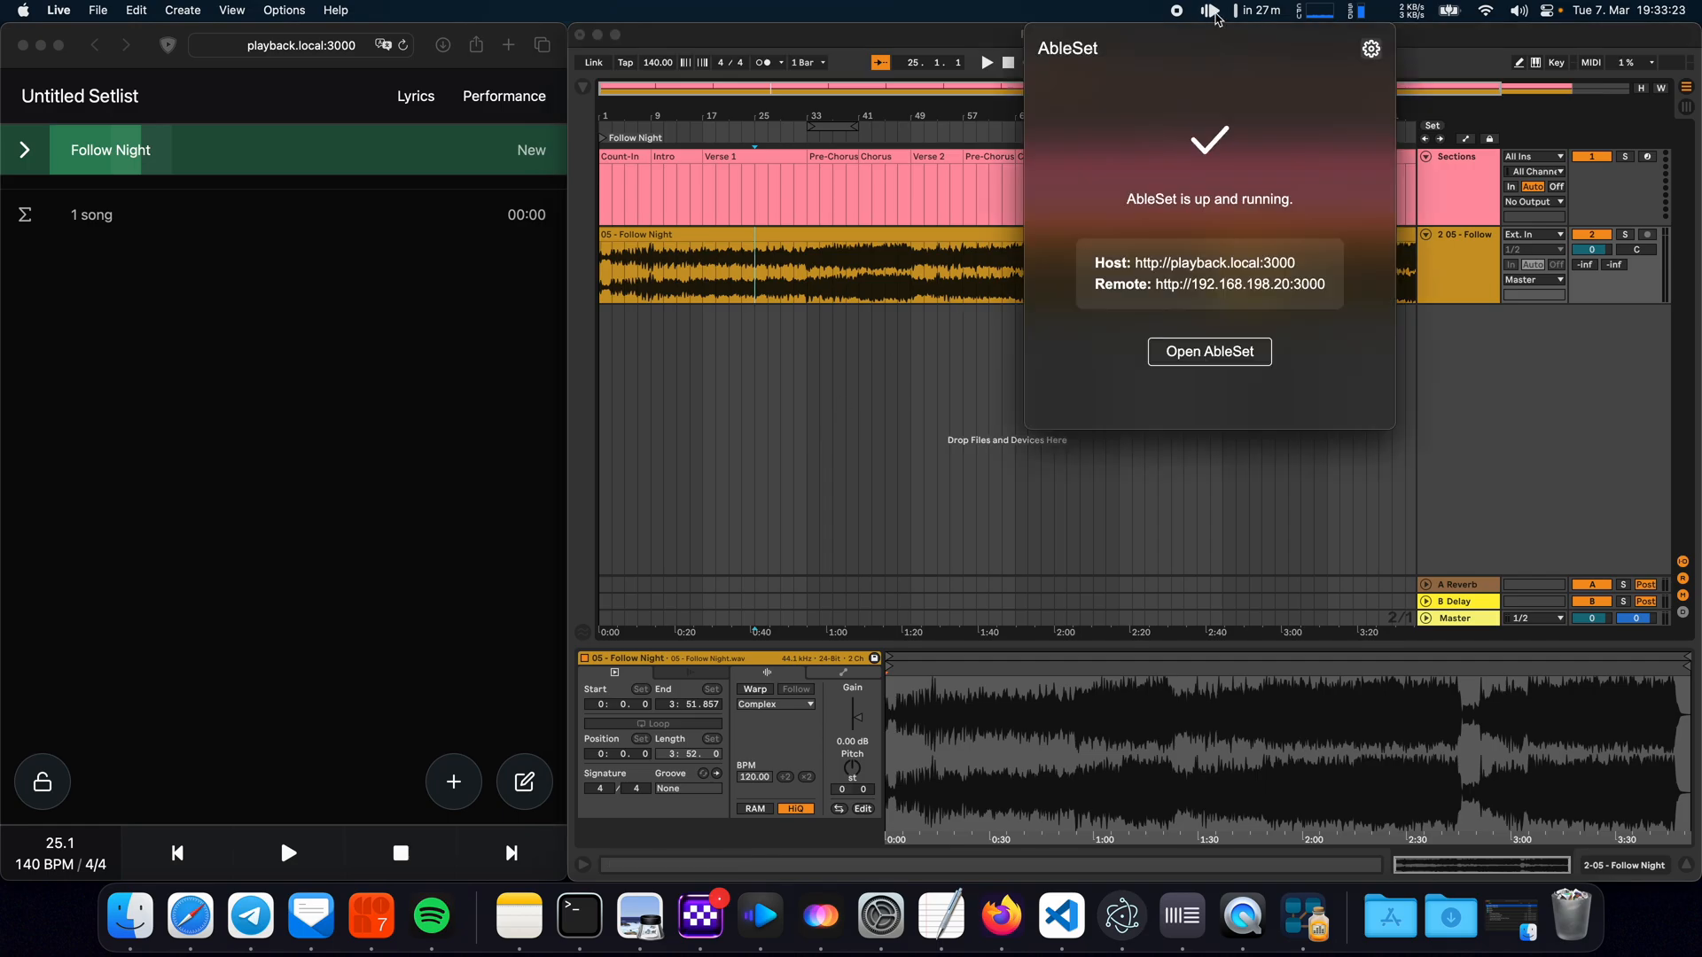
left_click(1370, 50)
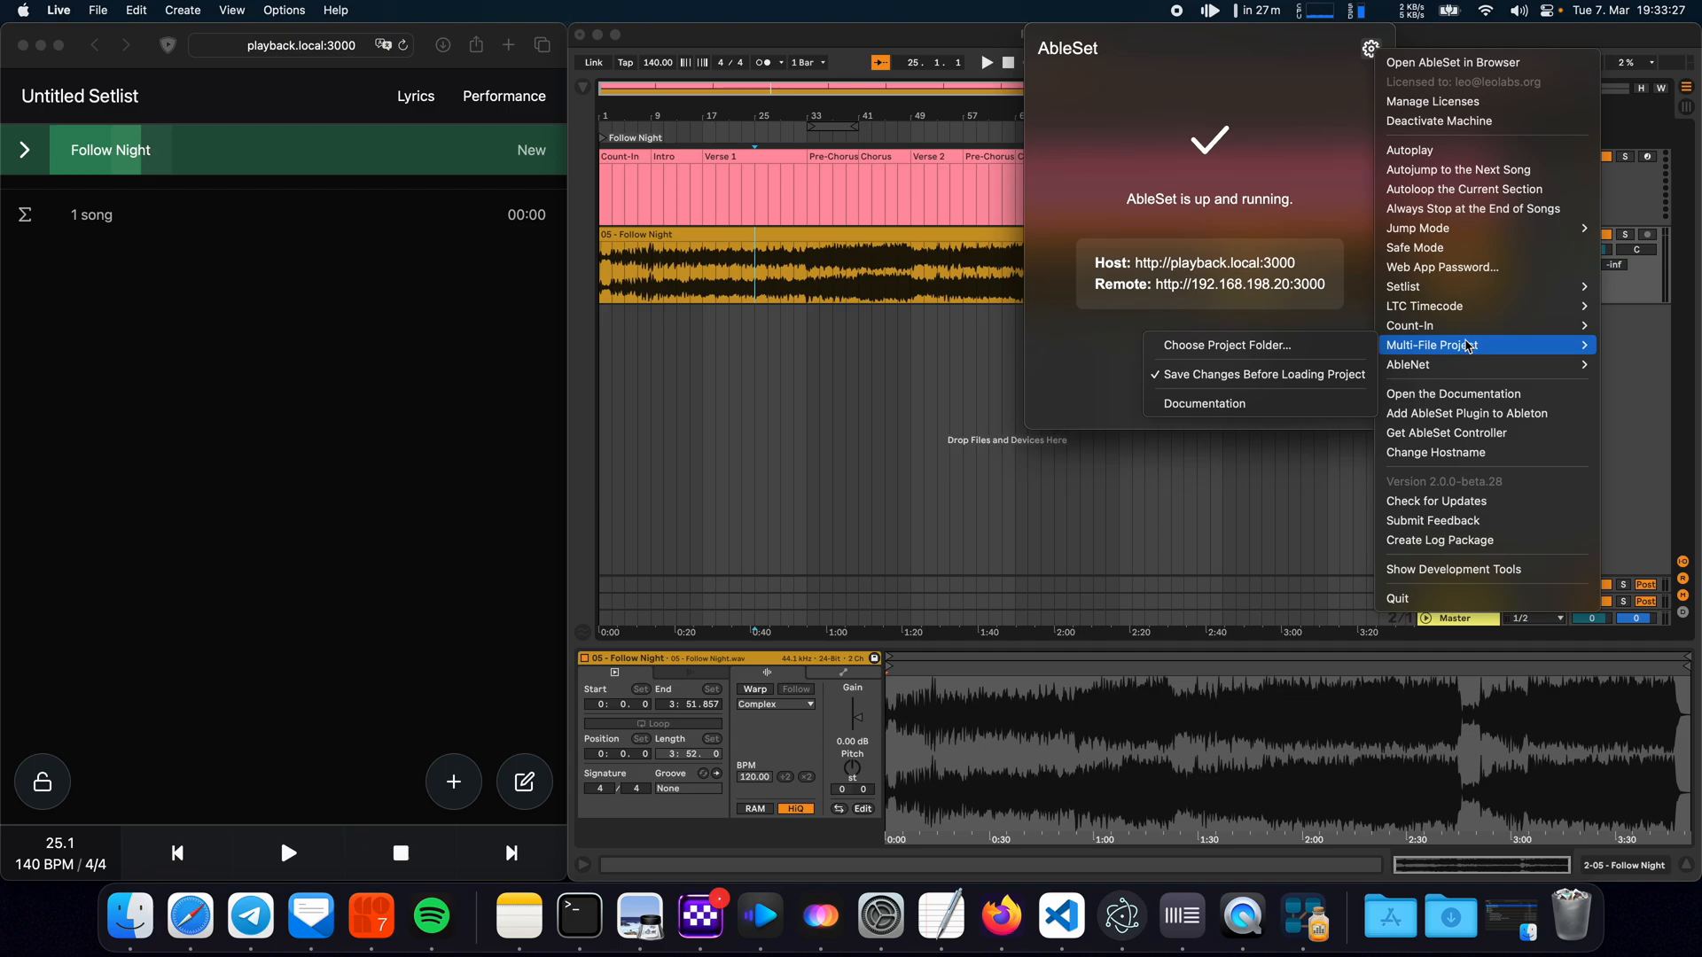
Choose the Multi-File Live Set Project folder so the setlist lists its five songs (24:14).
left_click(1227, 345)
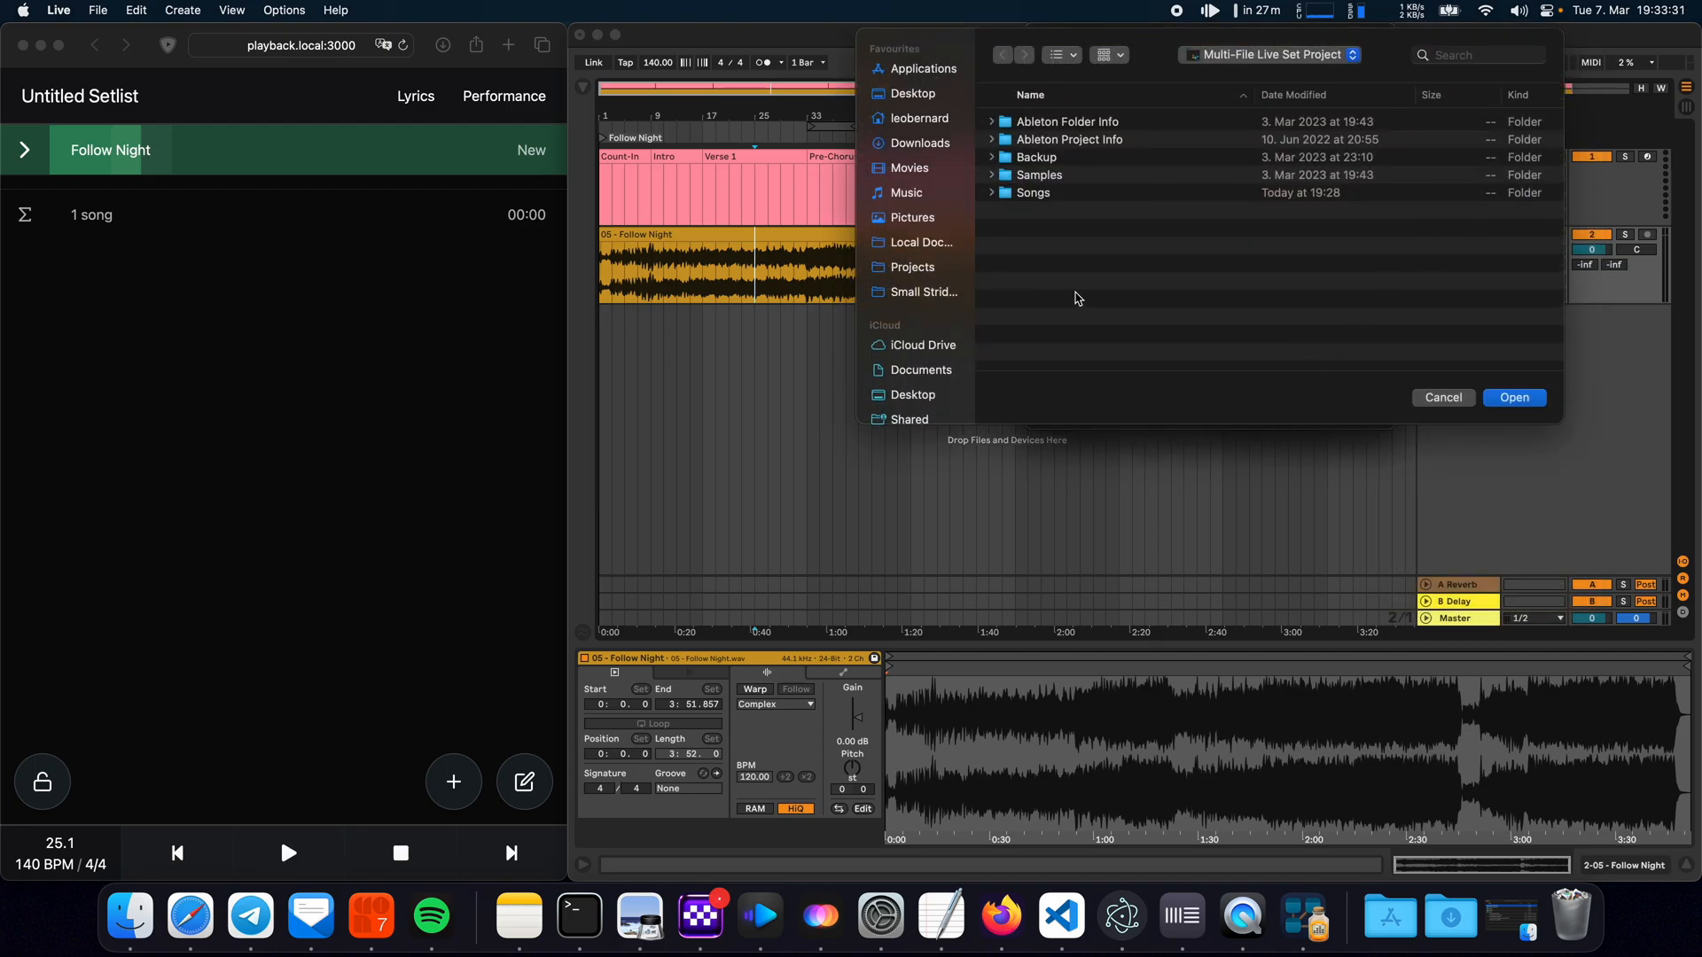
mouse_move(1186, 296)
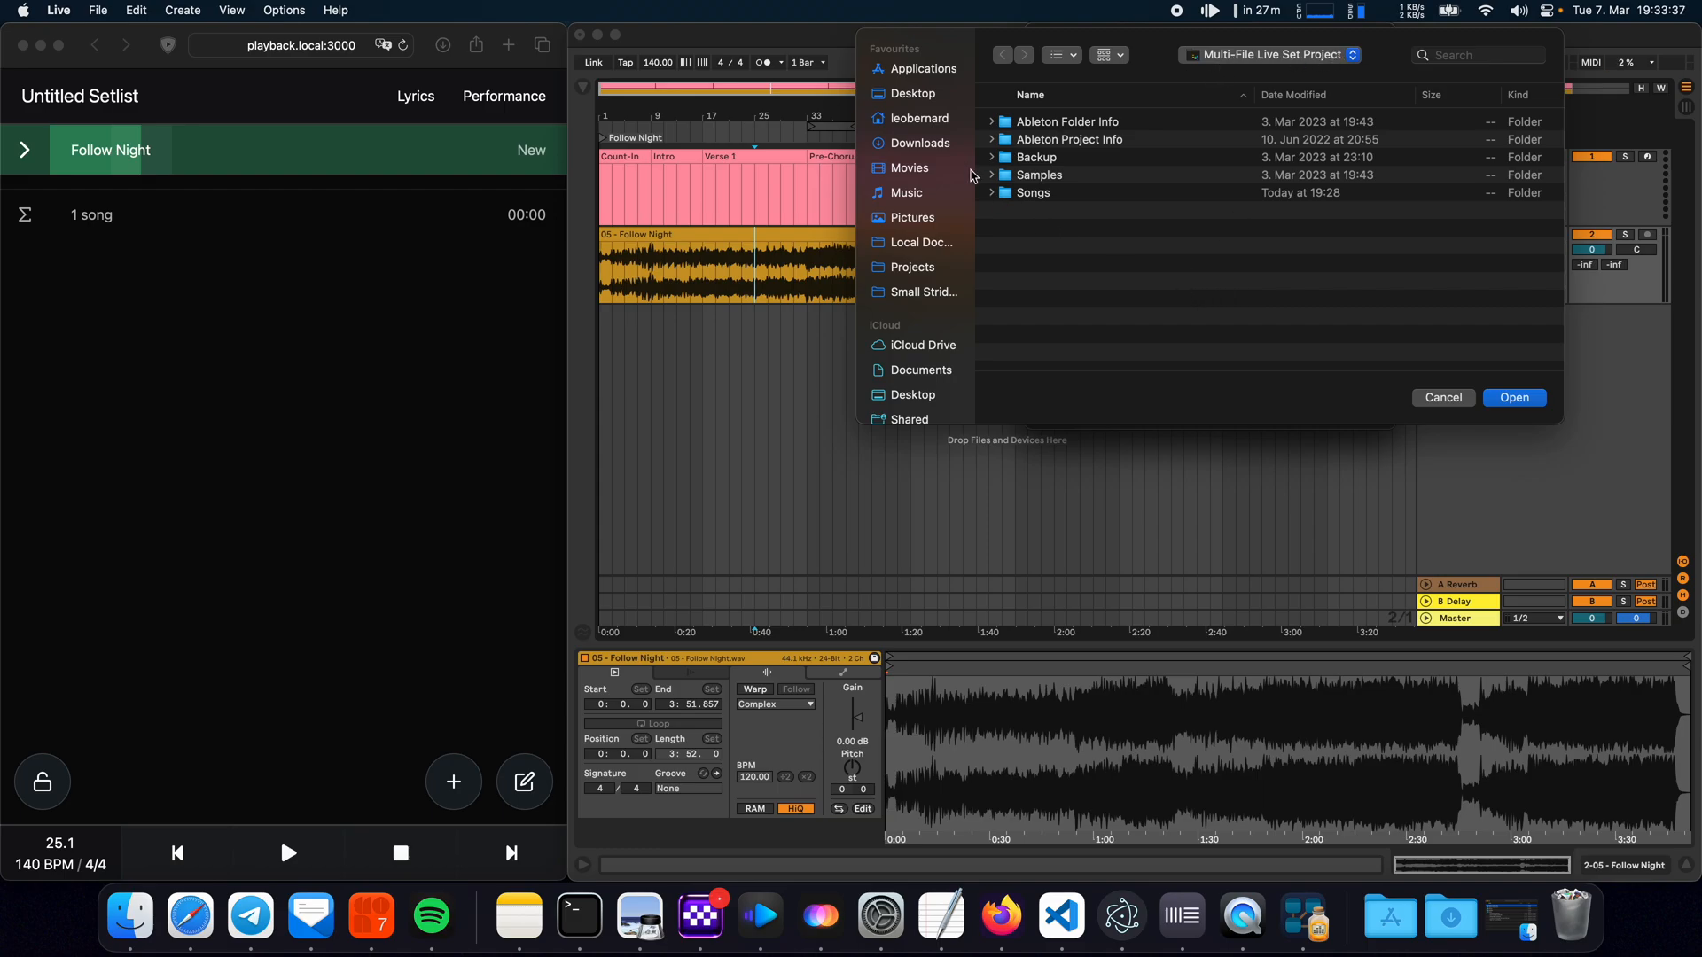
left_click(989, 191)
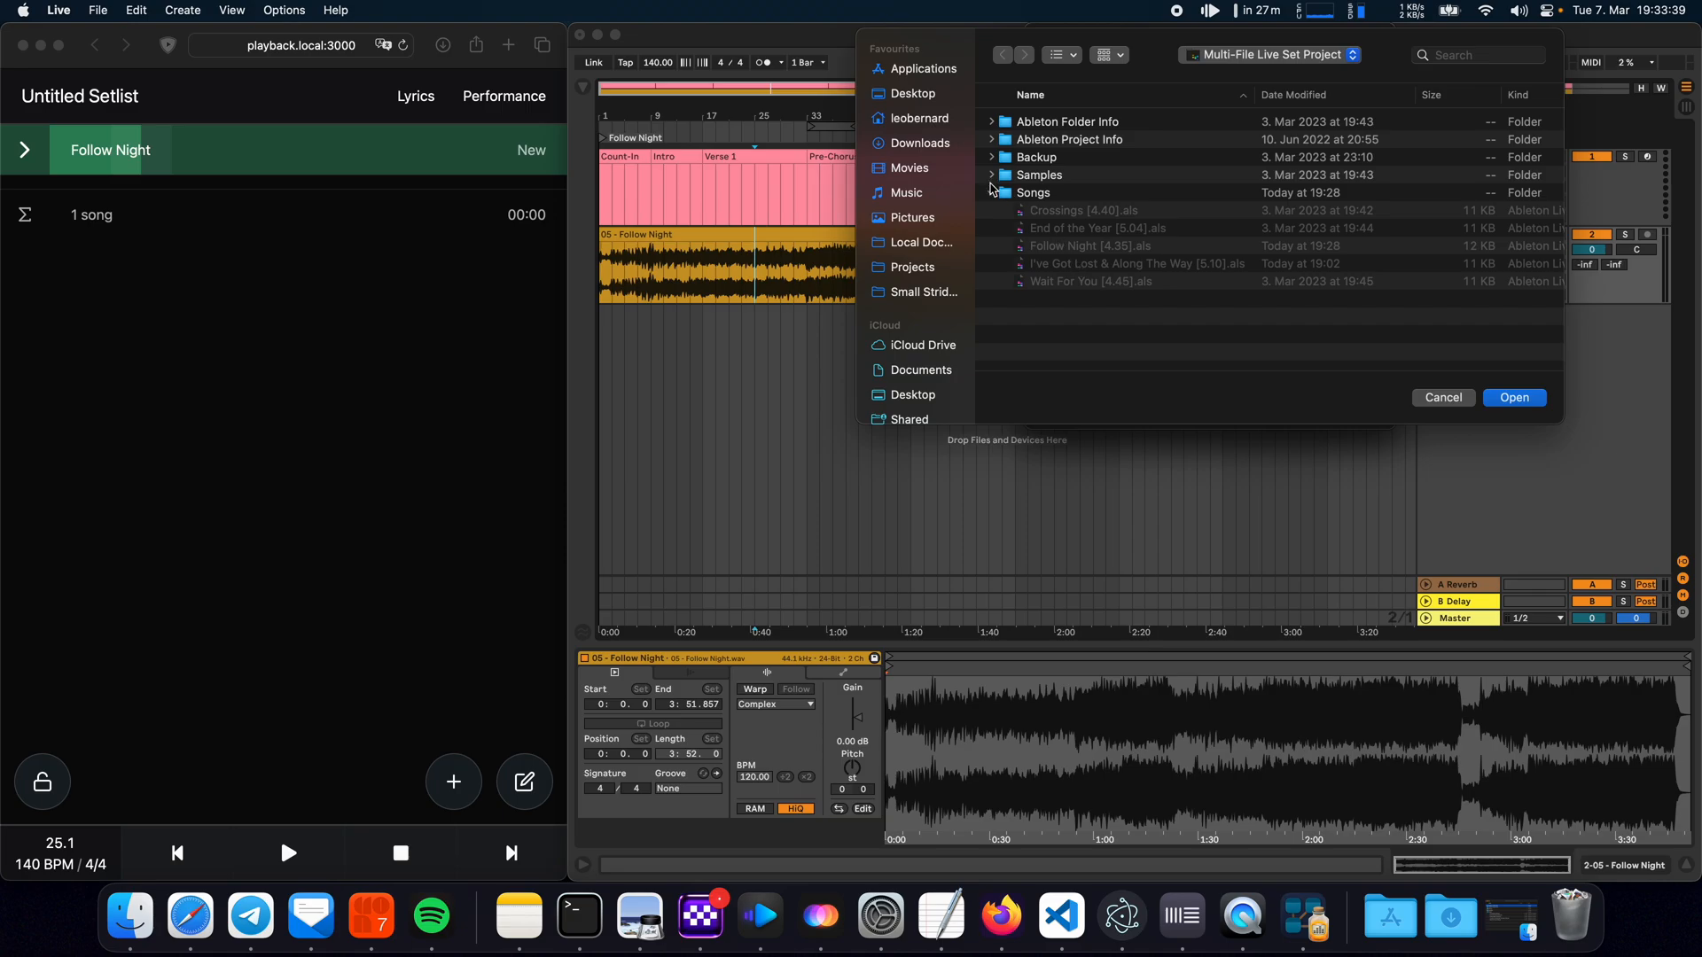
left_click(989, 191)
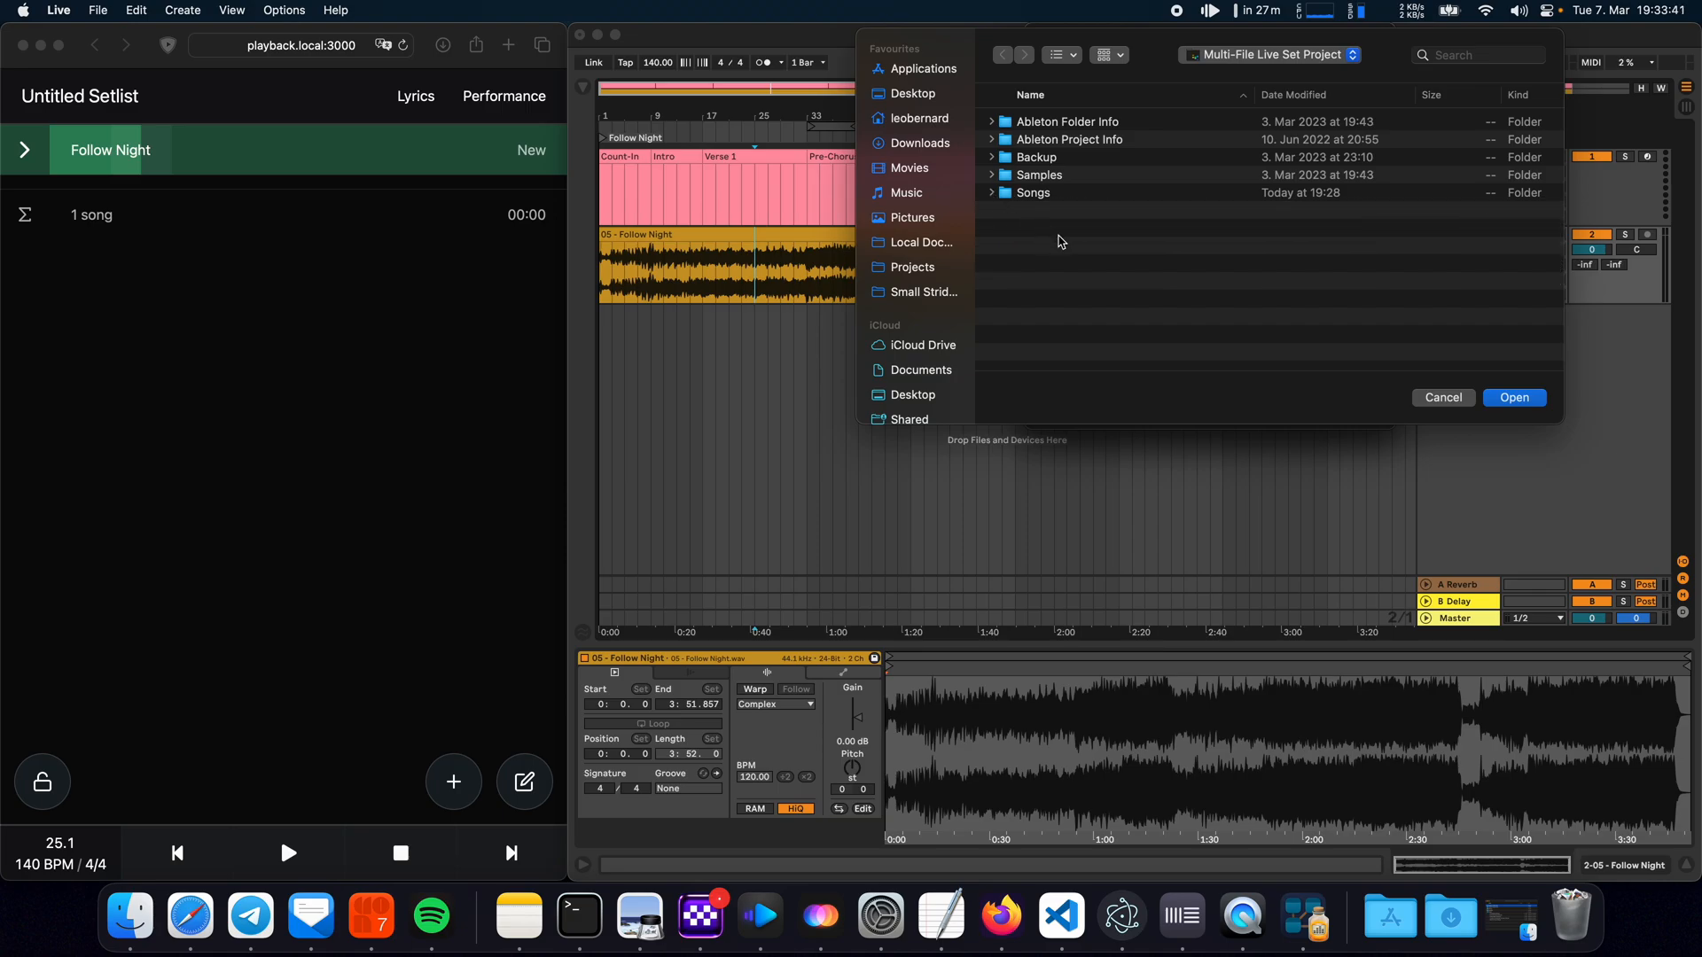
mouse_move(1046, 236)
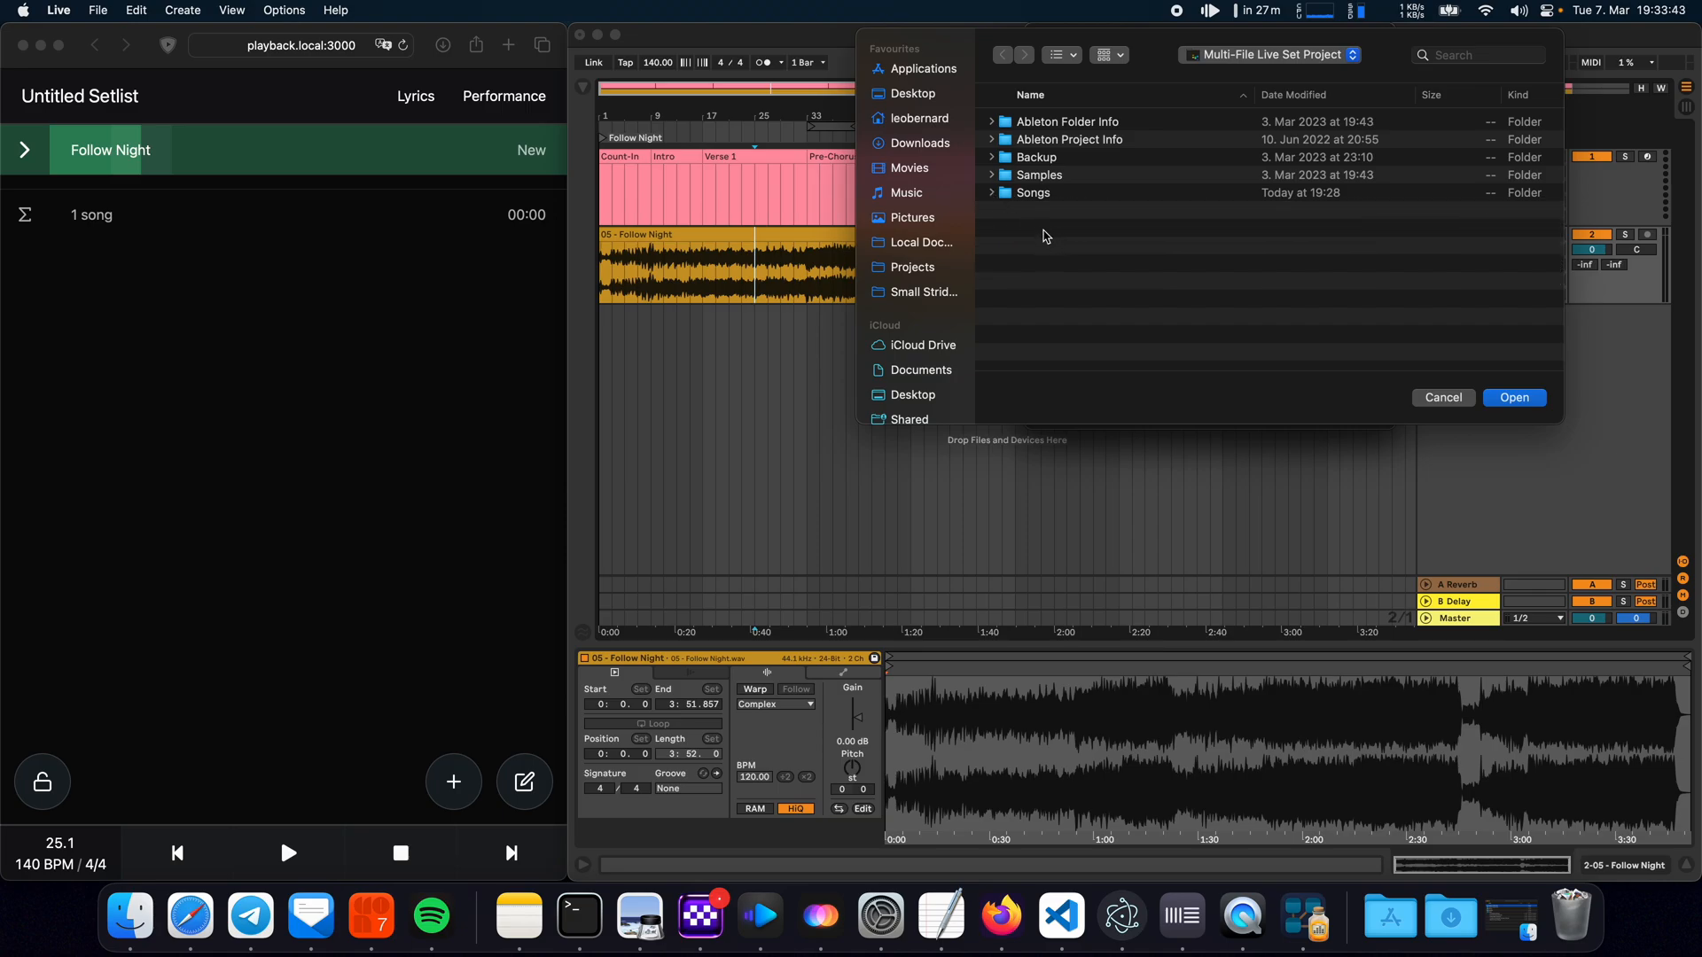
left_click(989, 192)
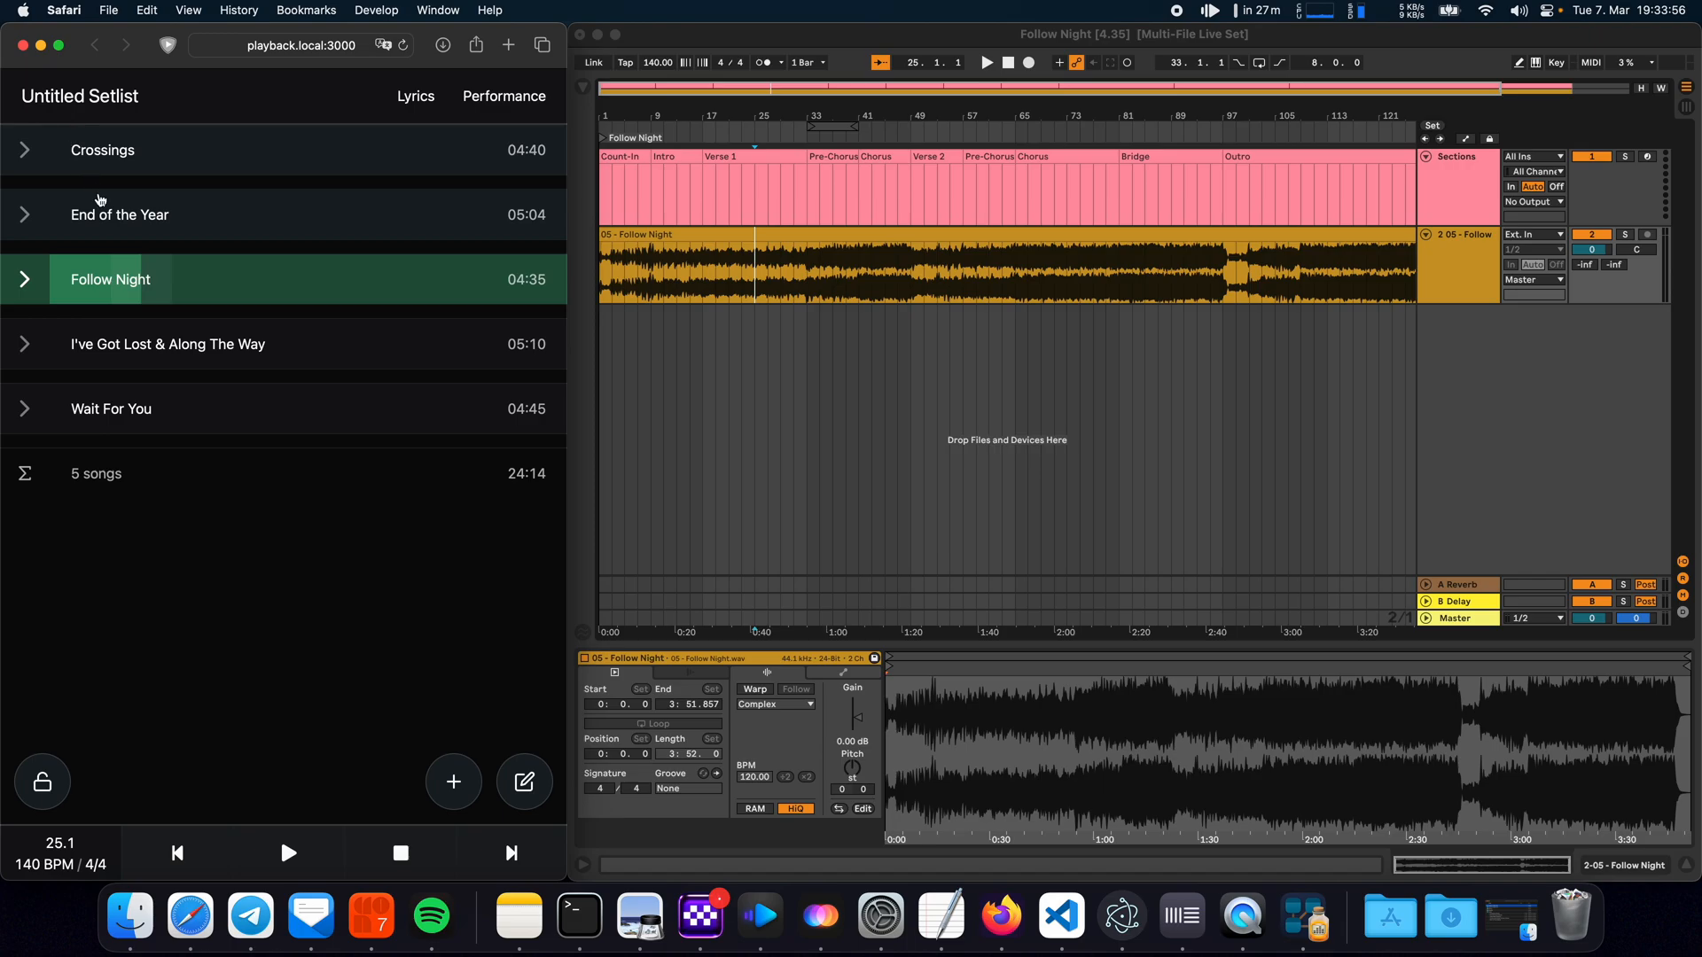
mouse_move(163, 475)
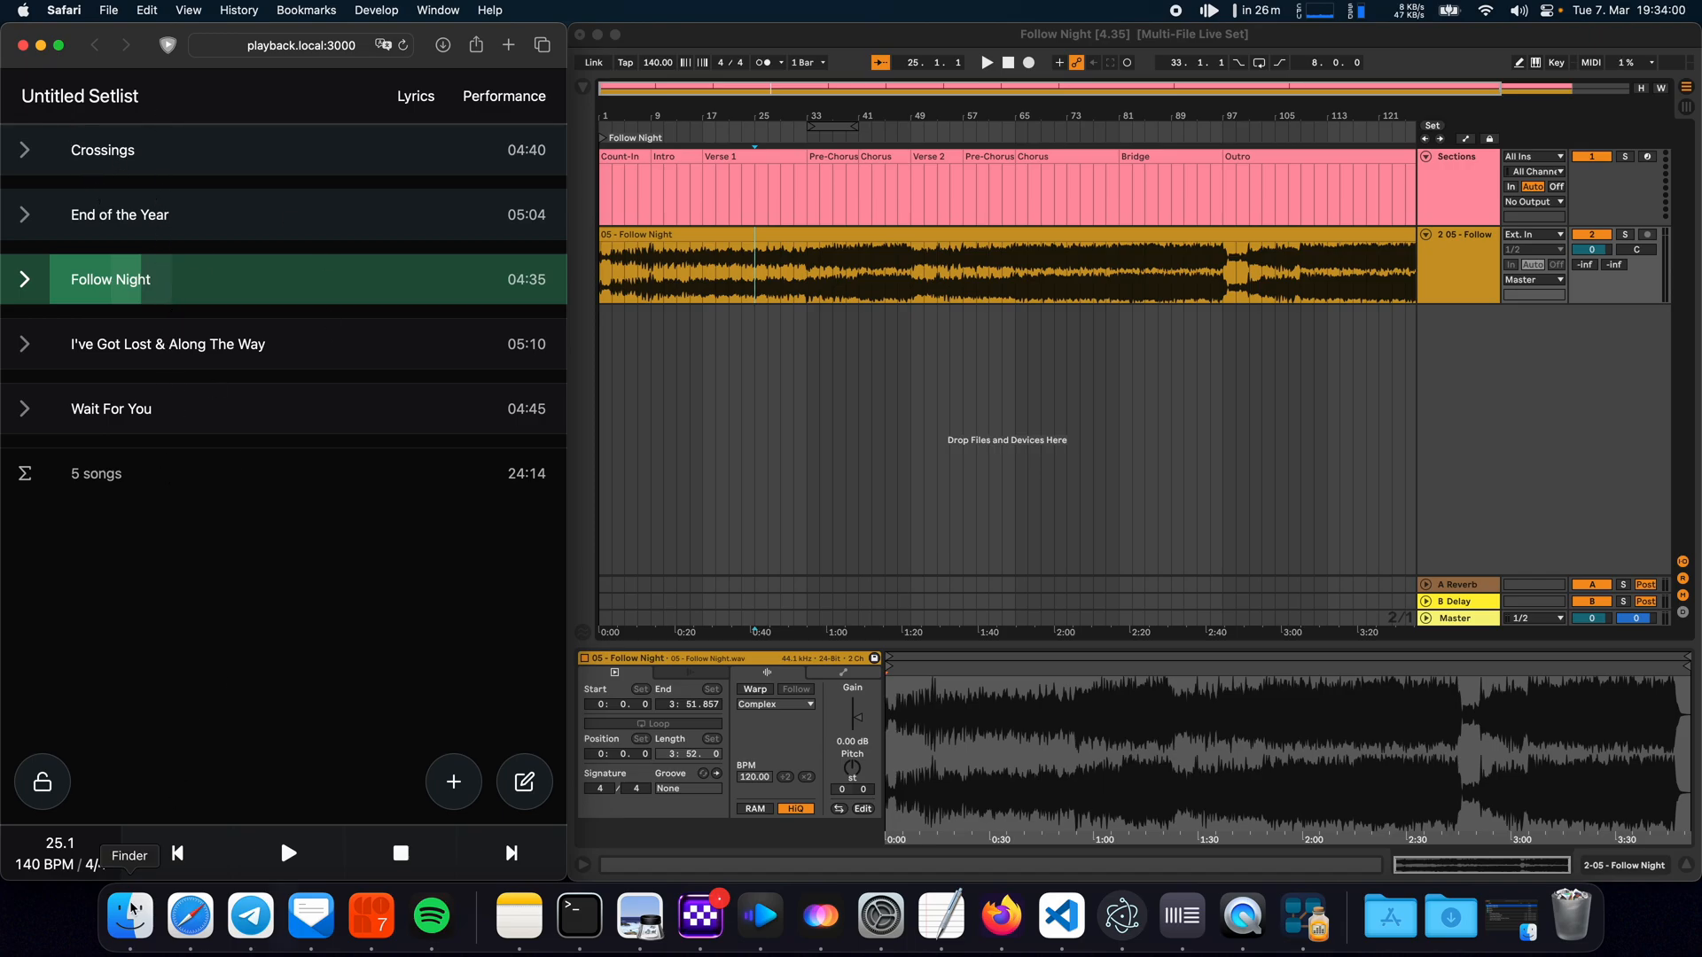
In Finder, rename Crossings [4.40].als to add [blue] and (test description).
left_click(129, 915)
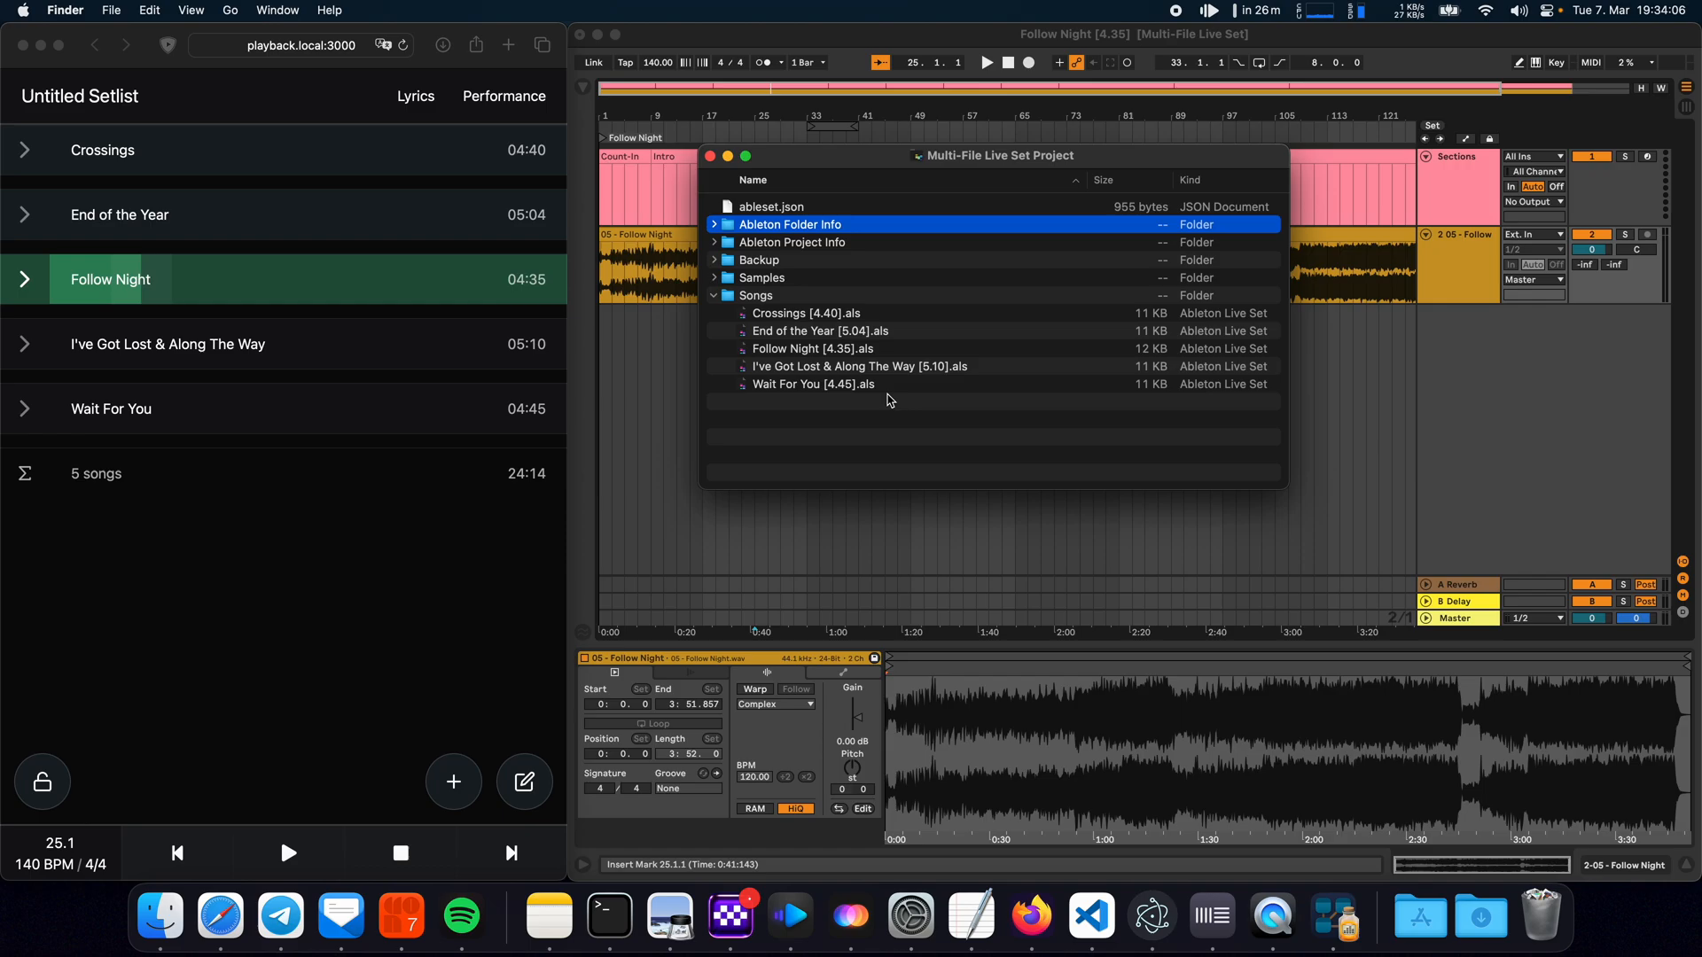
left_click(805, 312)
type("blue] [")
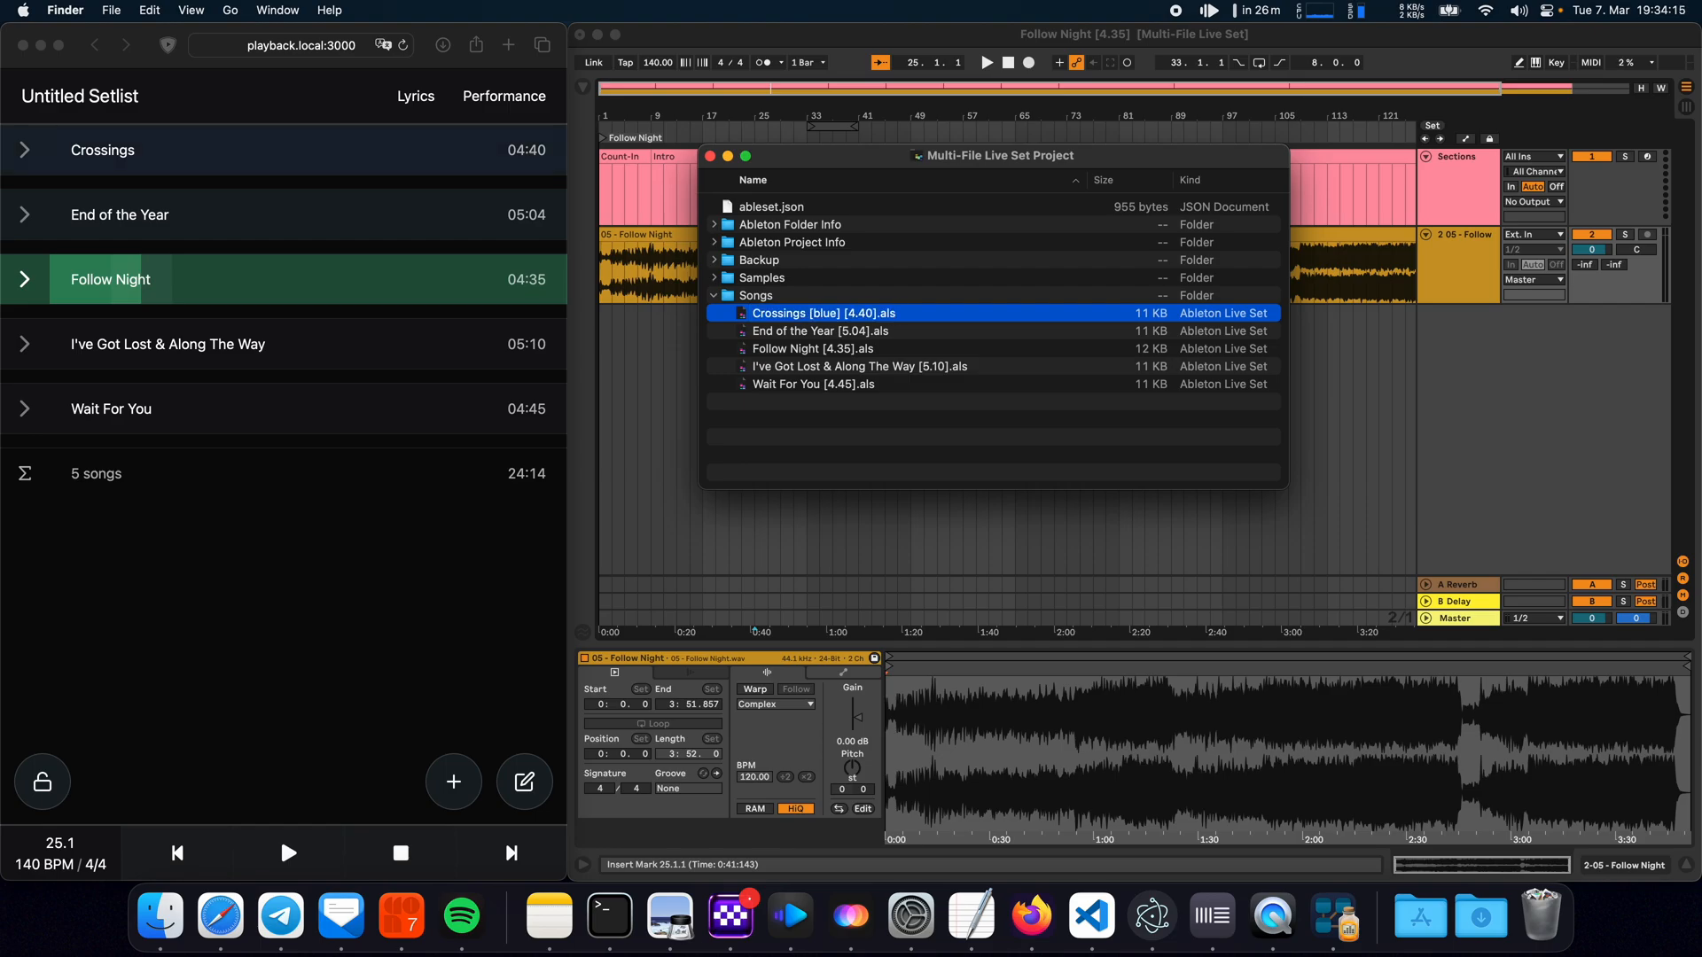
type("{test des")
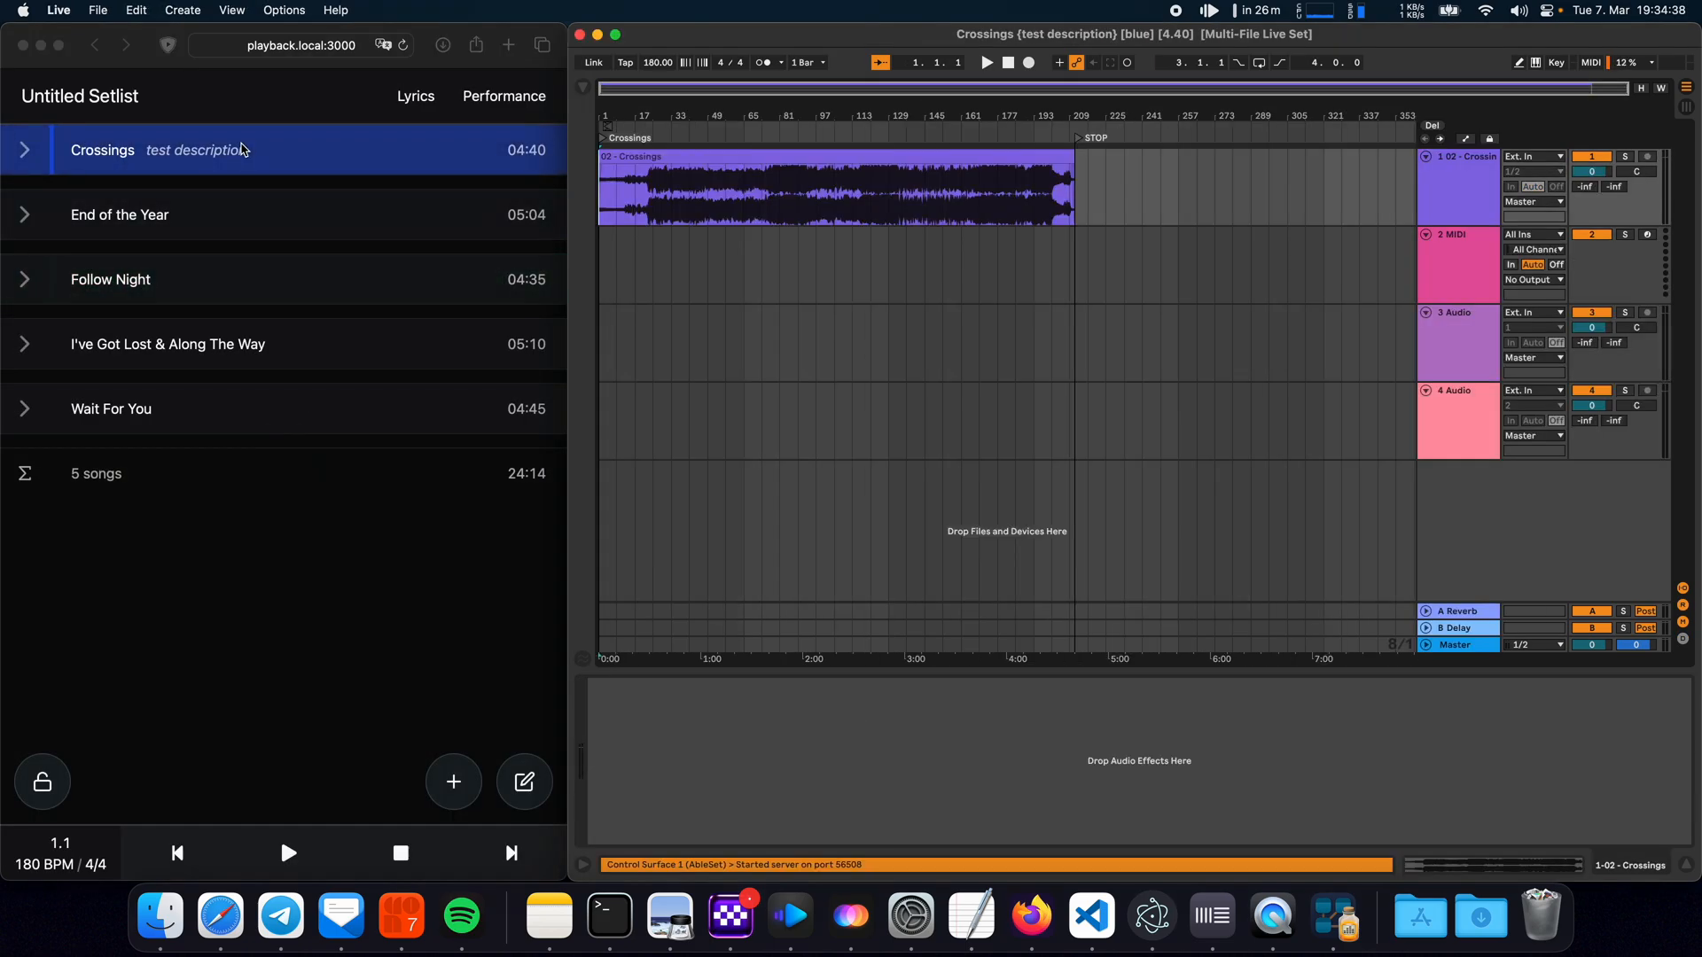
Back in the setlist, load I've Got Lost & Along The Way into Live.
left_click(1181, 438)
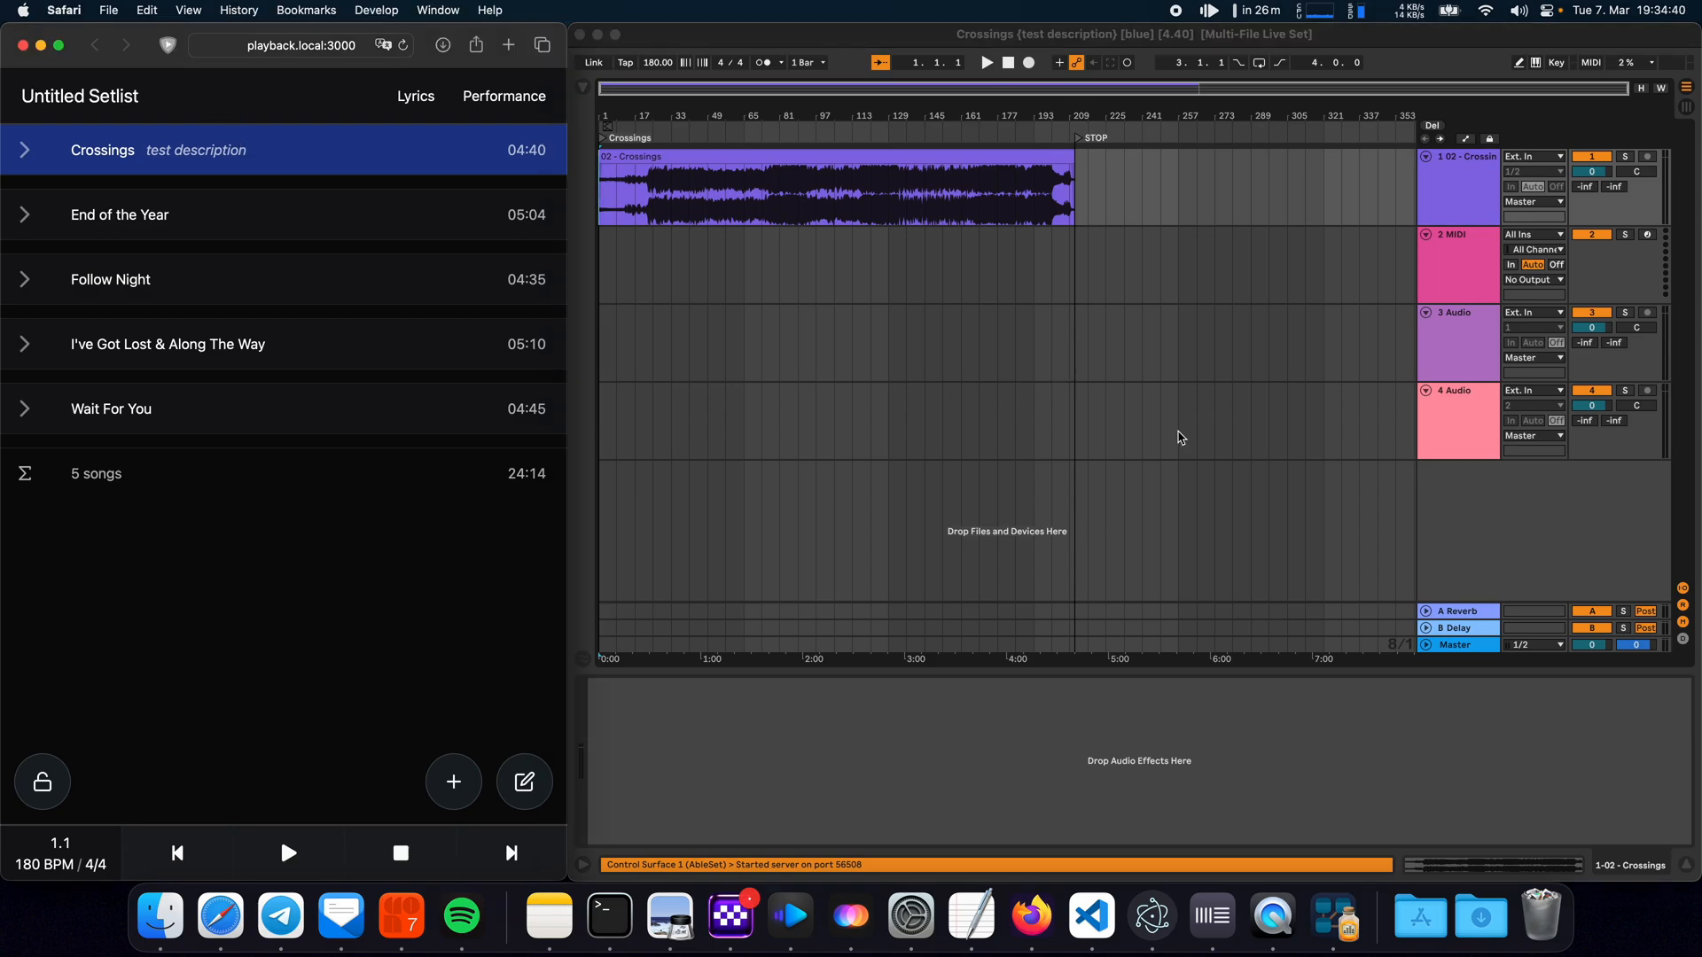
mouse_move(204, 230)
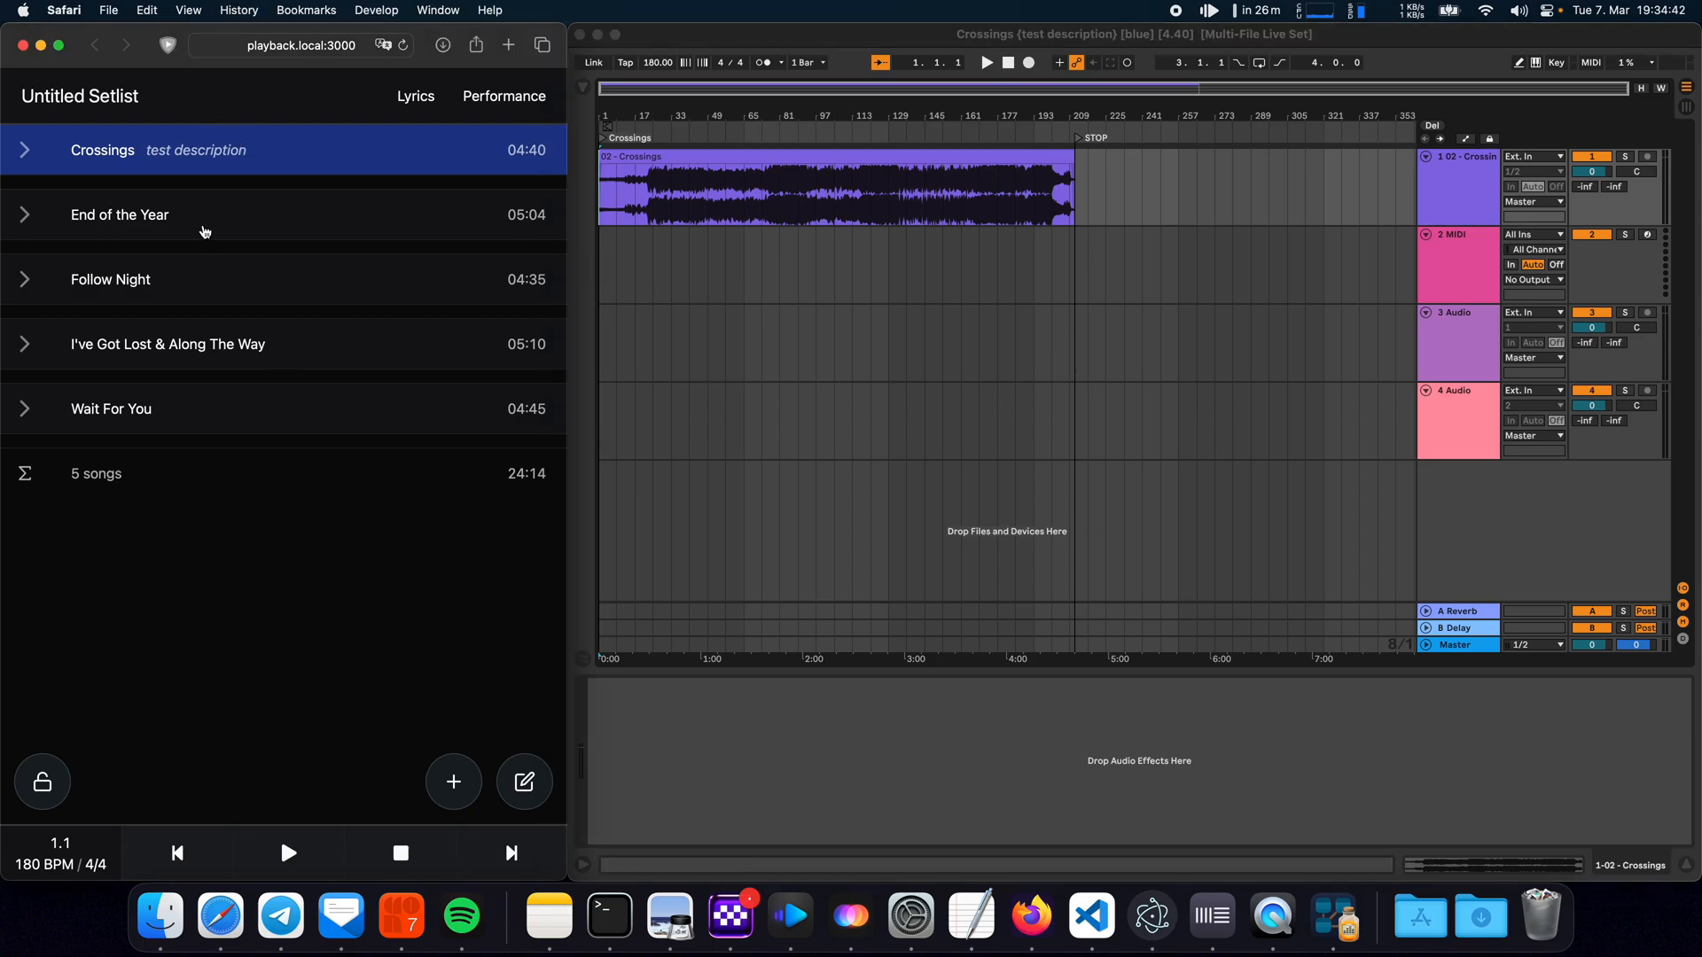
left_click(168, 344)
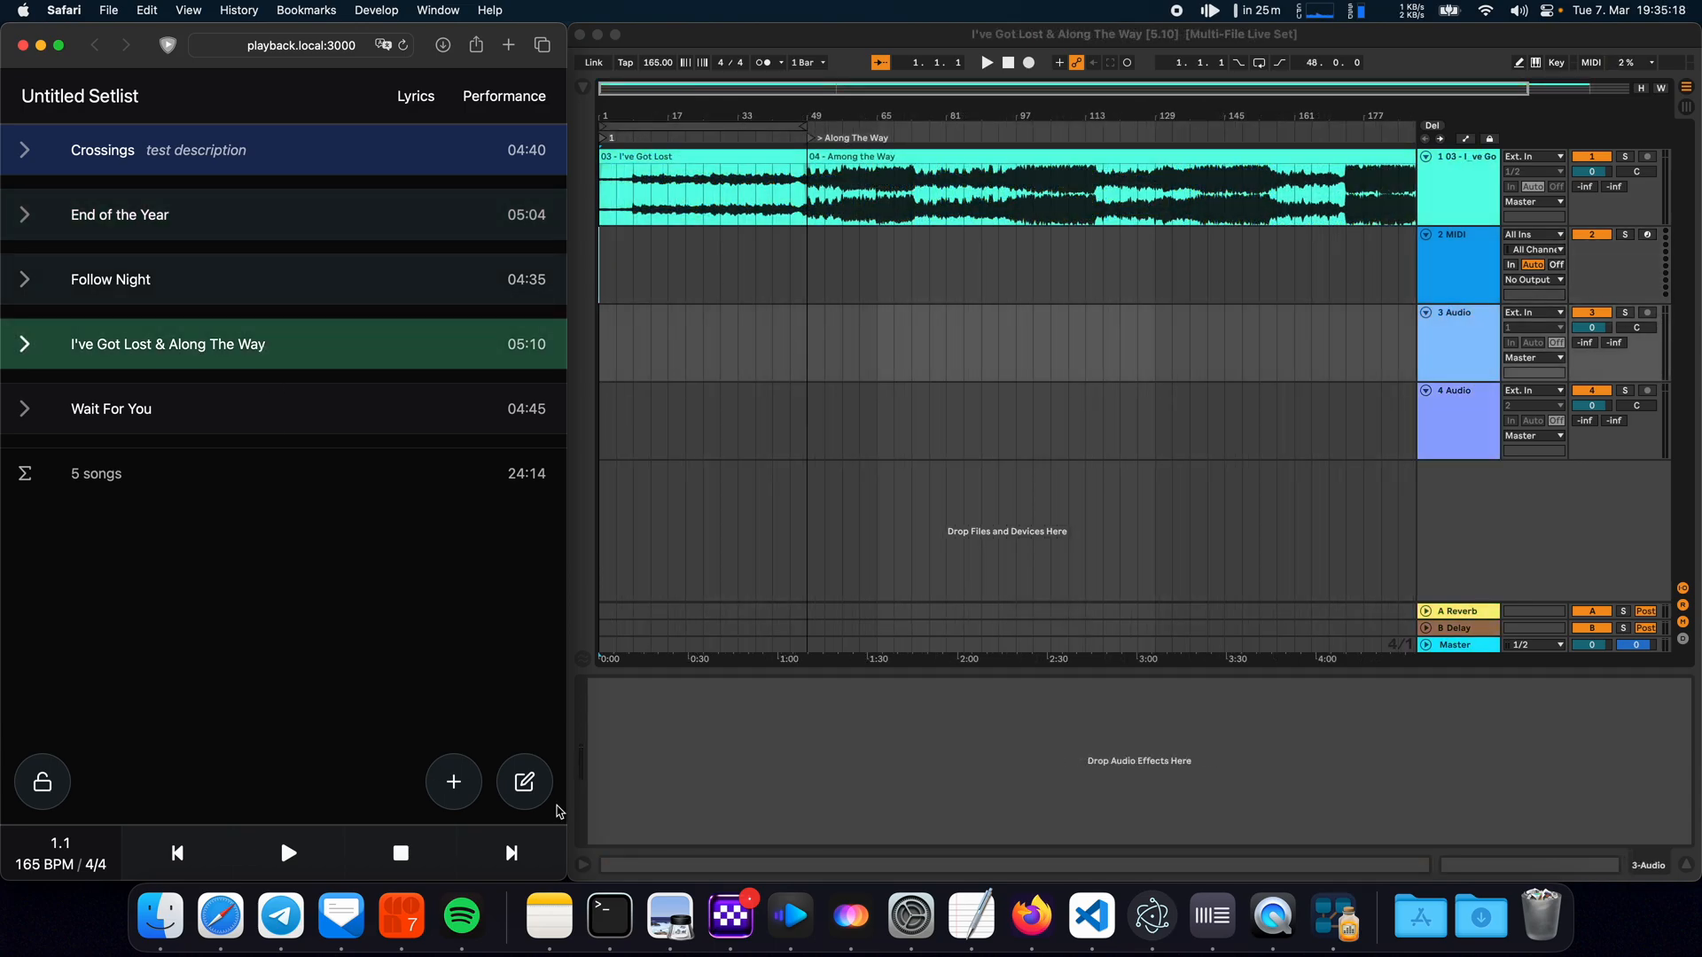
left_click(525, 782)
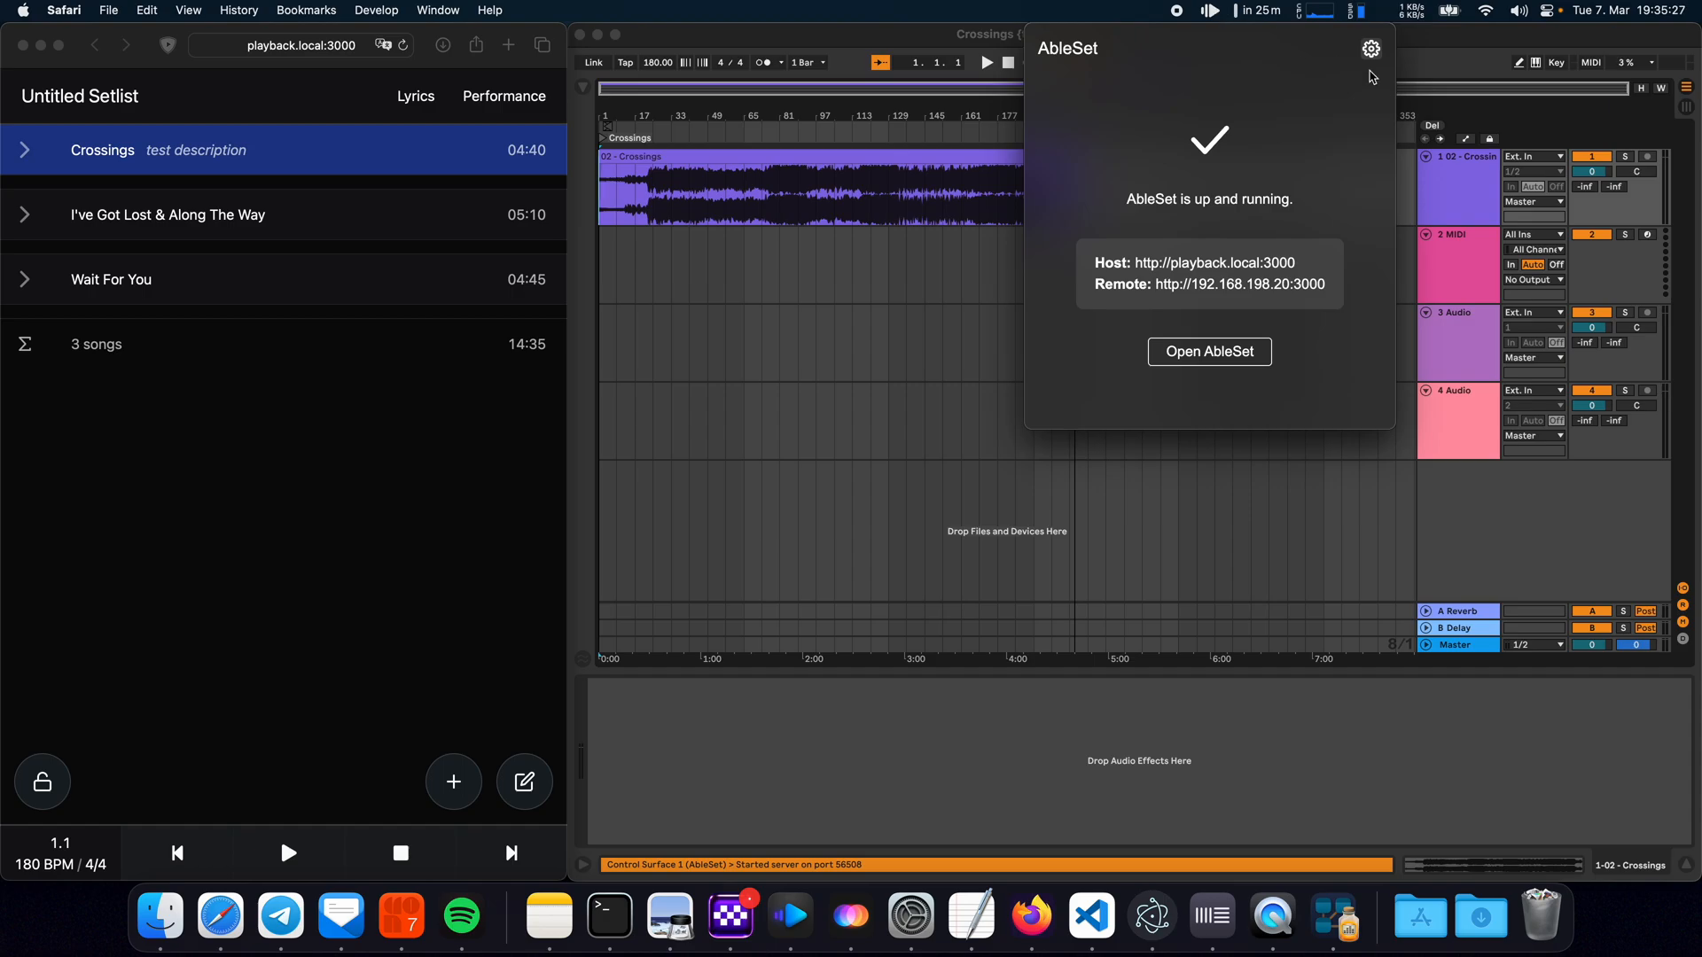
Enable Autojump to the Next Song in AbleSet's settings.
left_click(1371, 50)
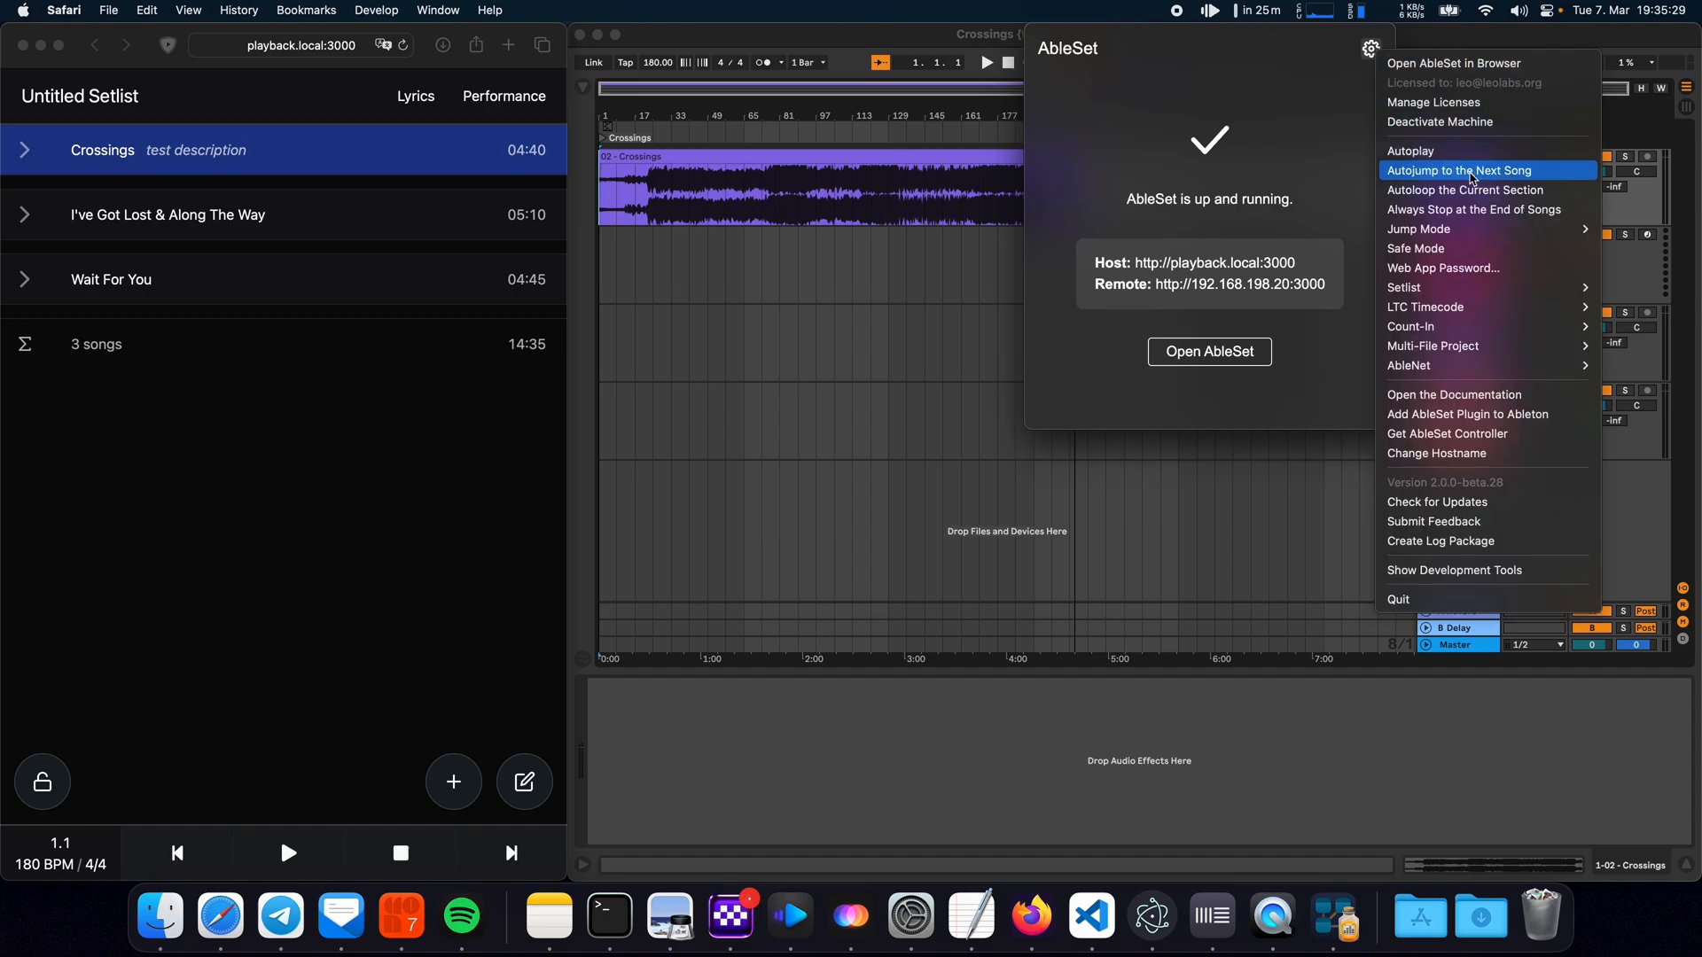
left_click(896, 239)
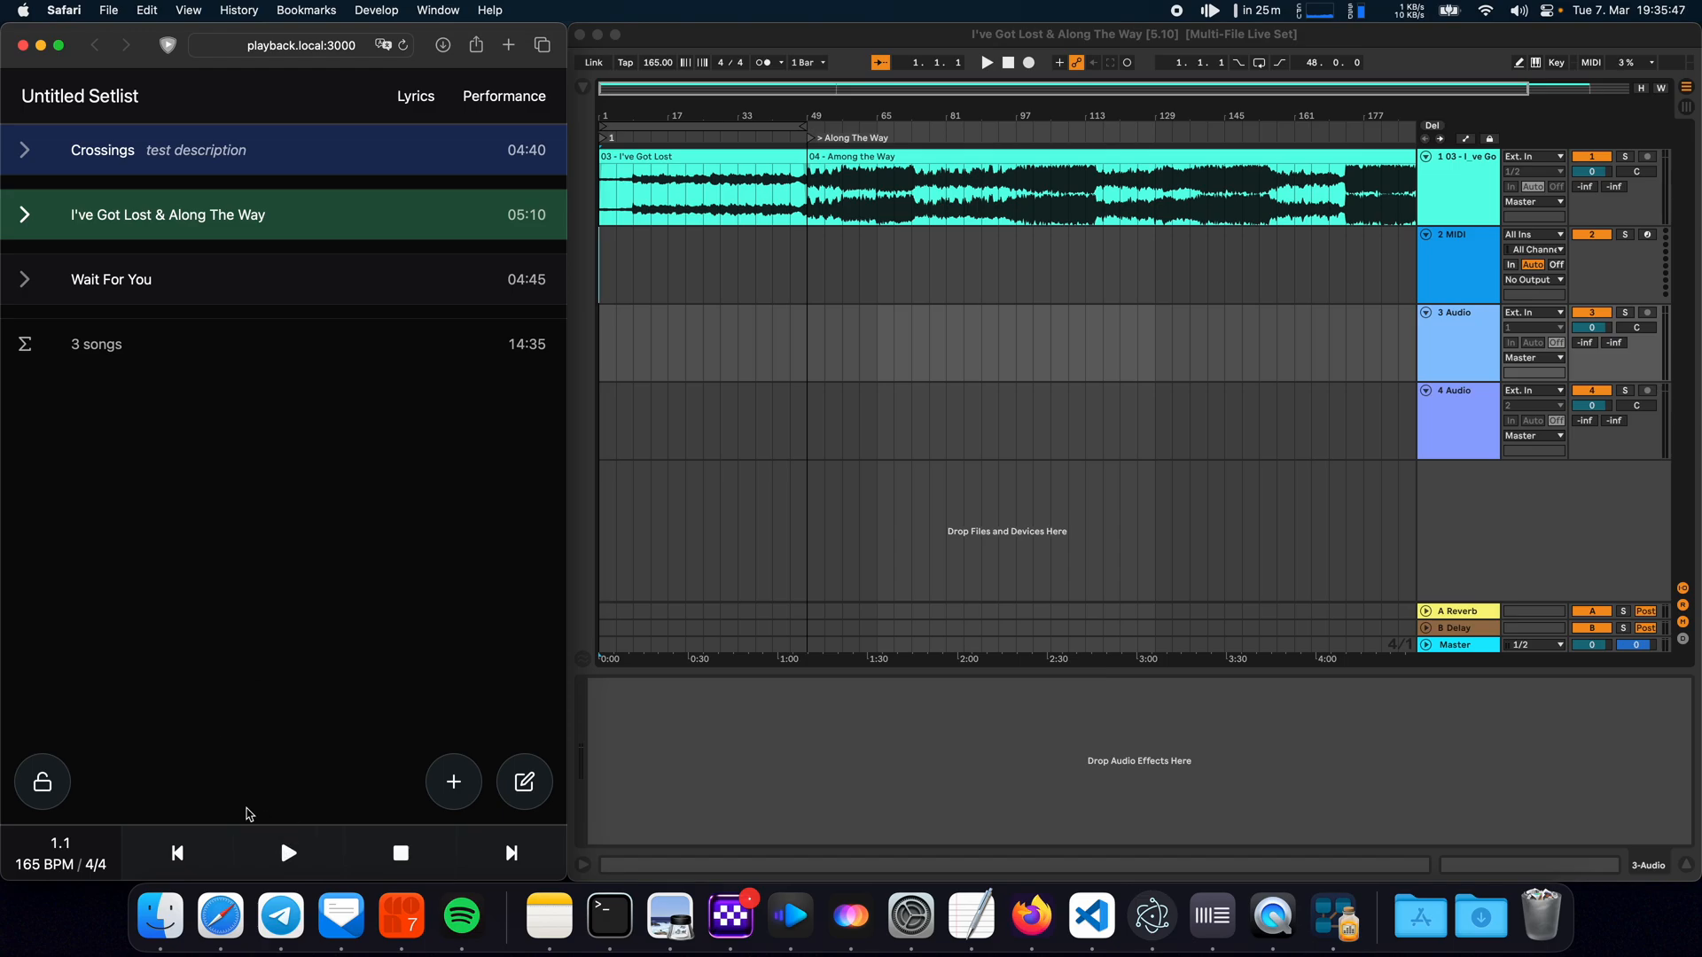
Set Live's playhead to bar 201, just before the song's STOP locator.
left_click(287, 853)
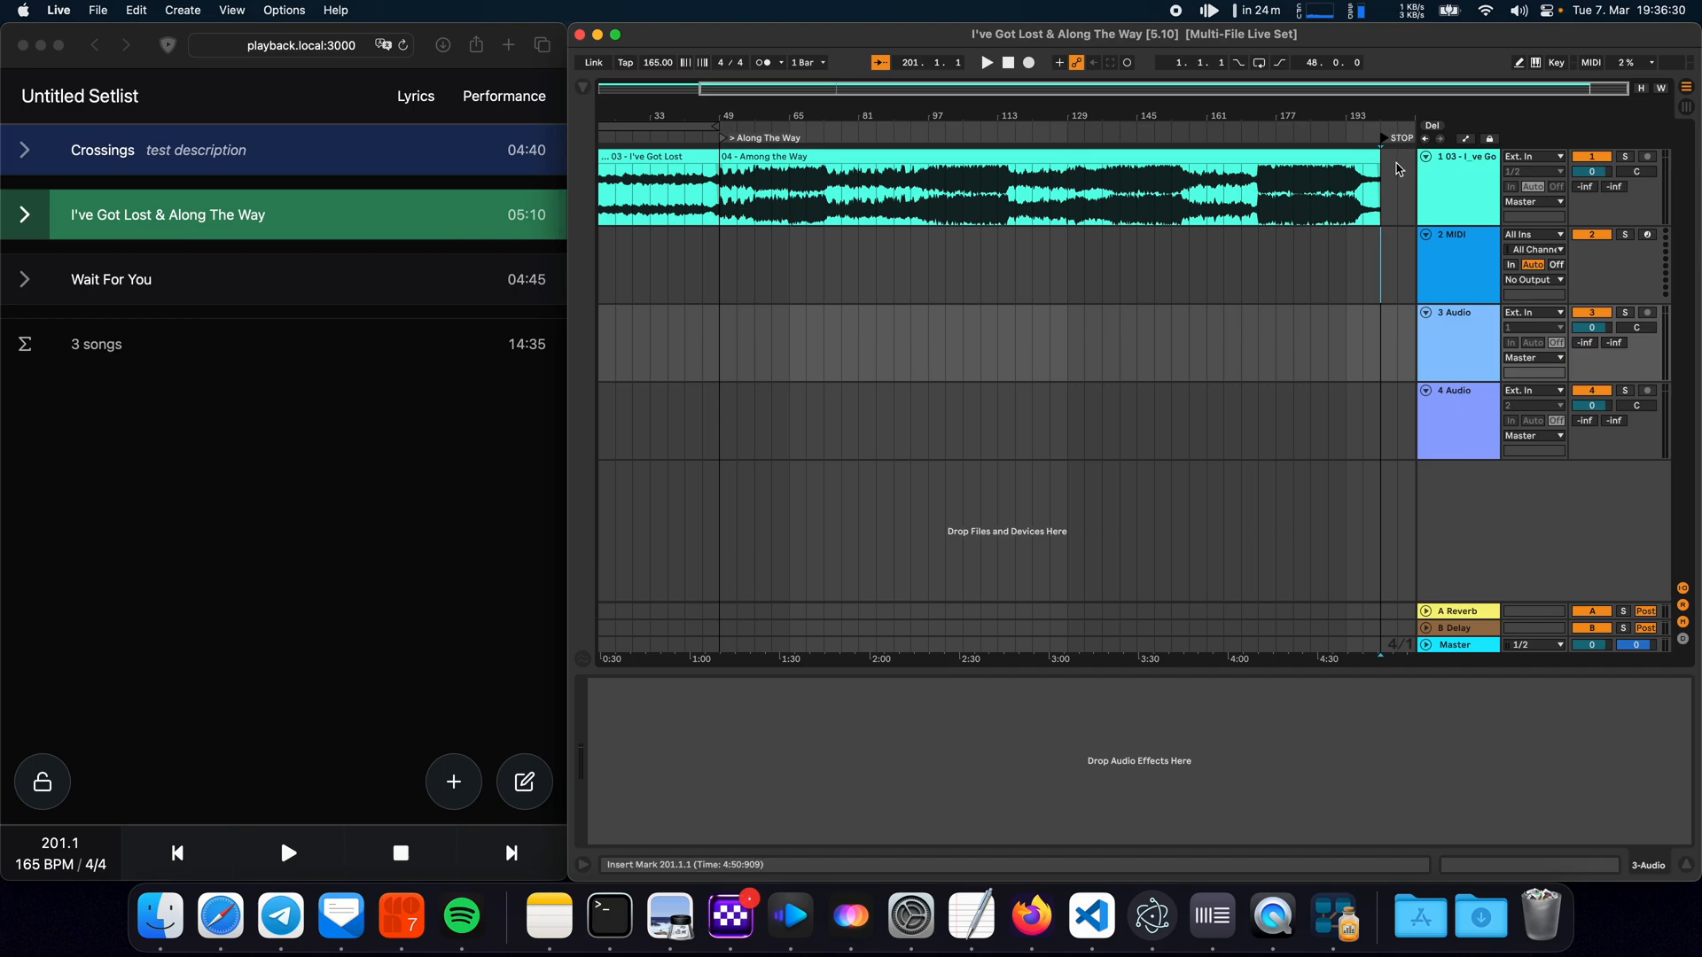
mouse_move(1443, 530)
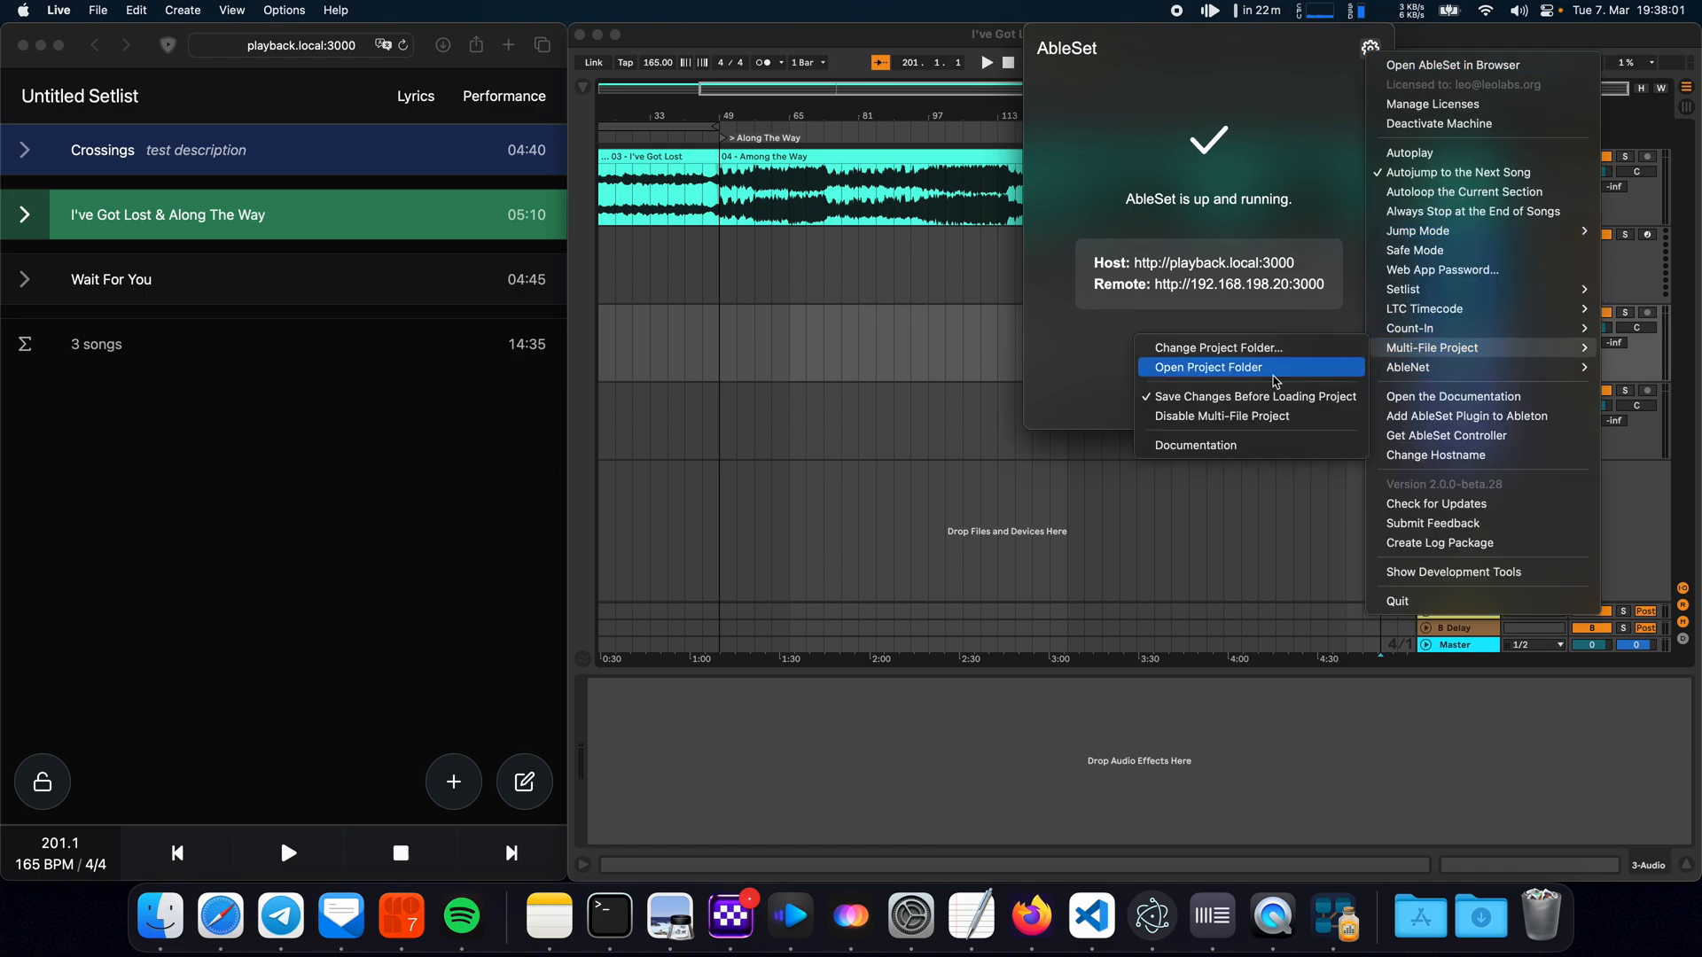
mouse_move(1183, 396)
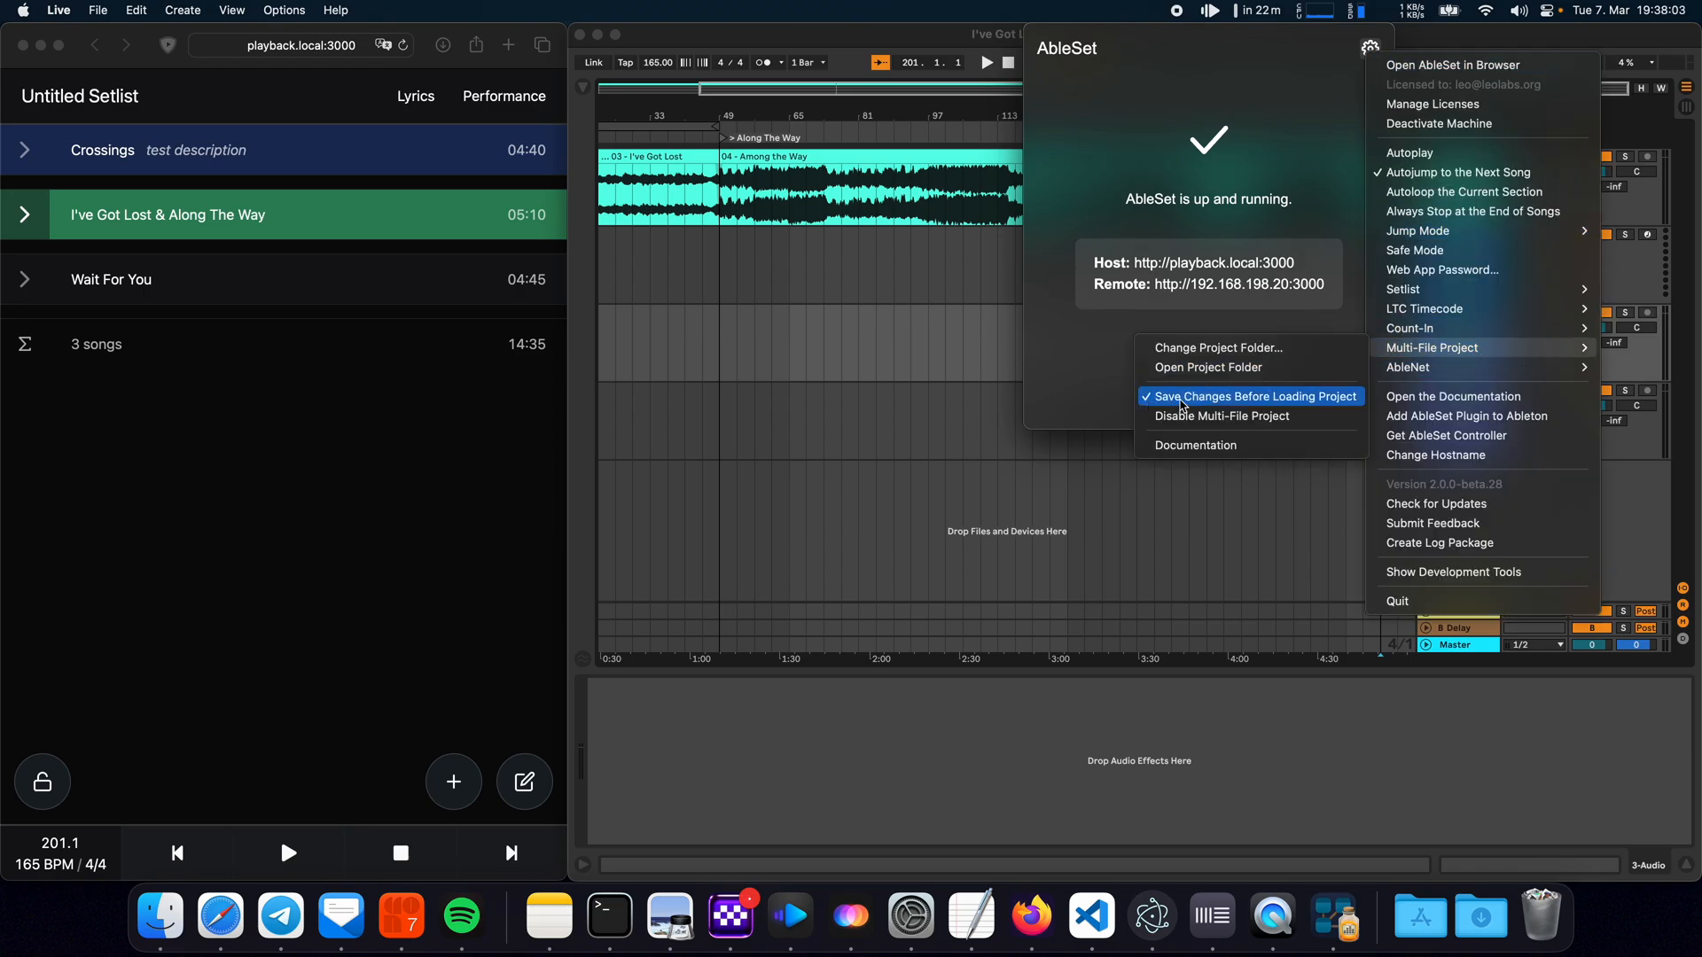
mouse_move(1337, 410)
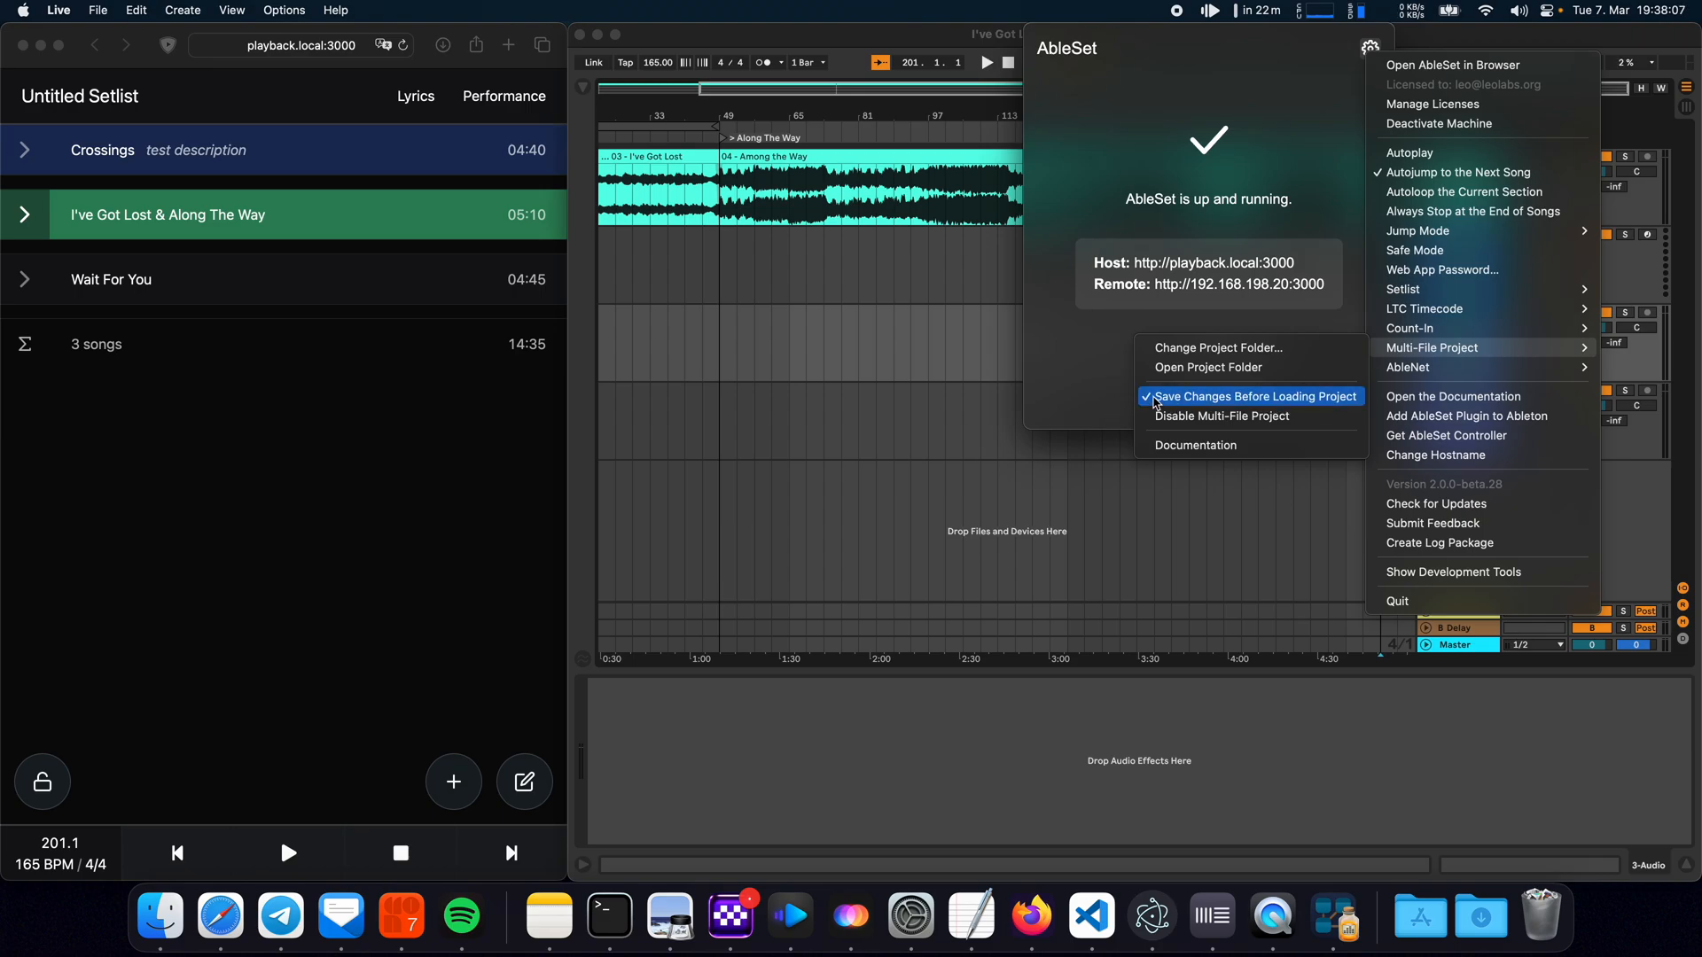
mouse_move(1249, 396)
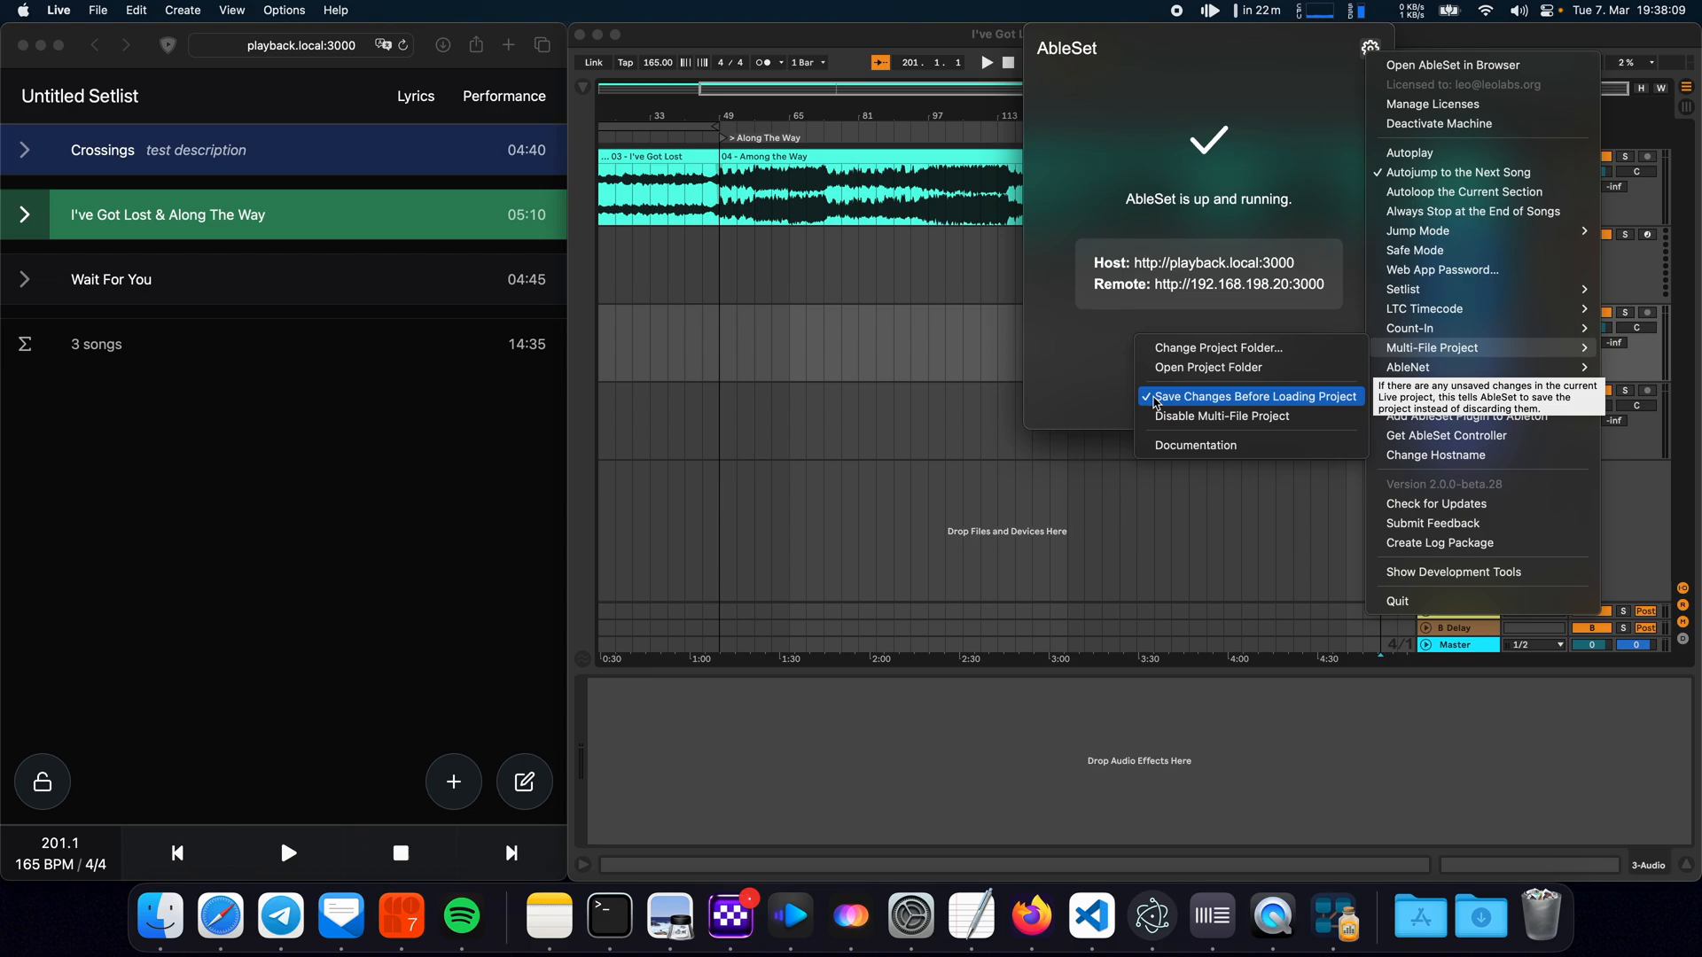